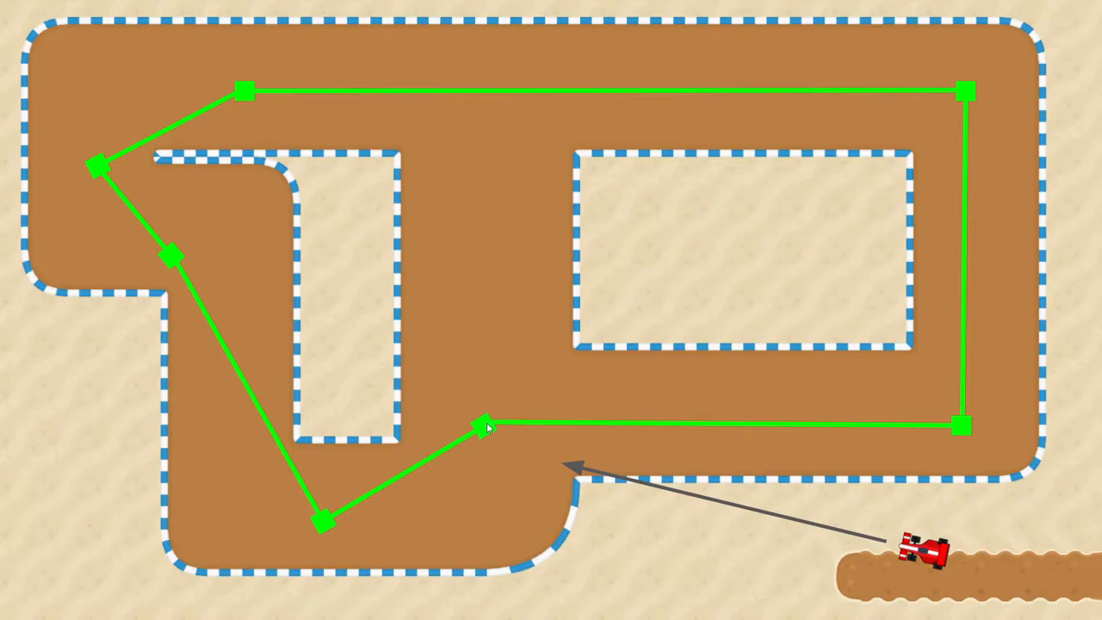
{"action": "mouse_move", "coordinate": [964, 498]}
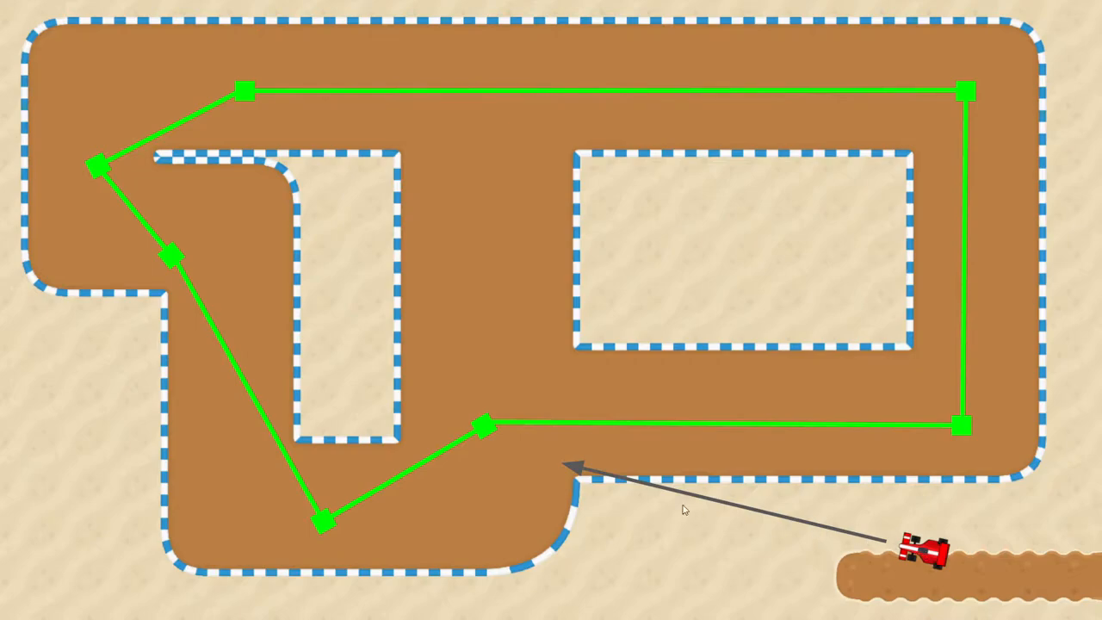
{"action": "mouse_move", "coordinate": [934, 551]}
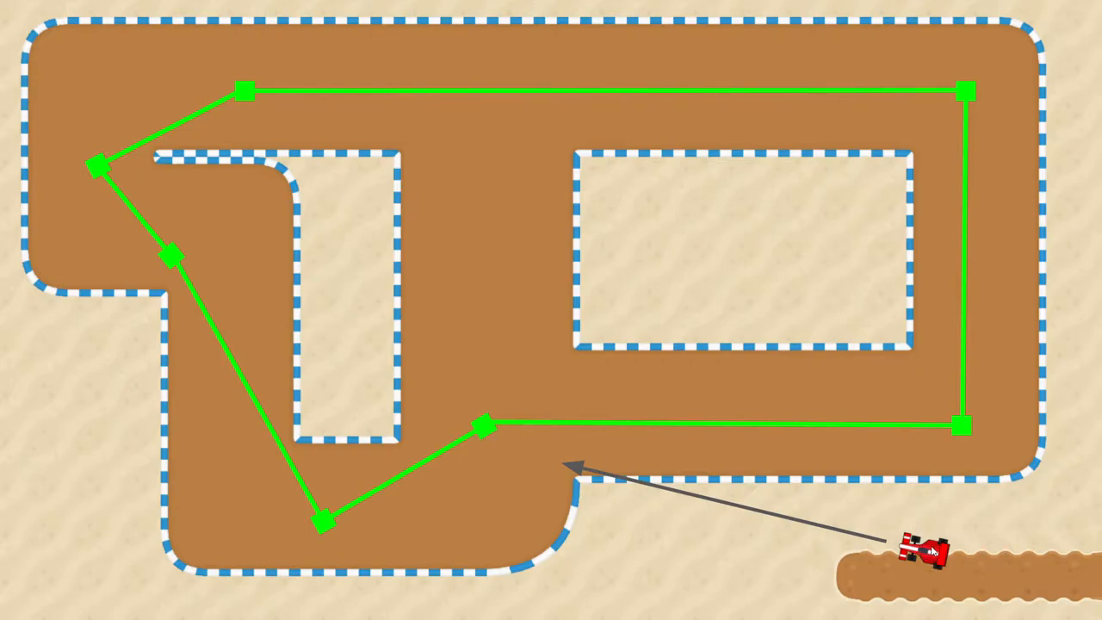
{"action": "mouse_move", "coordinate": [621, 522]}
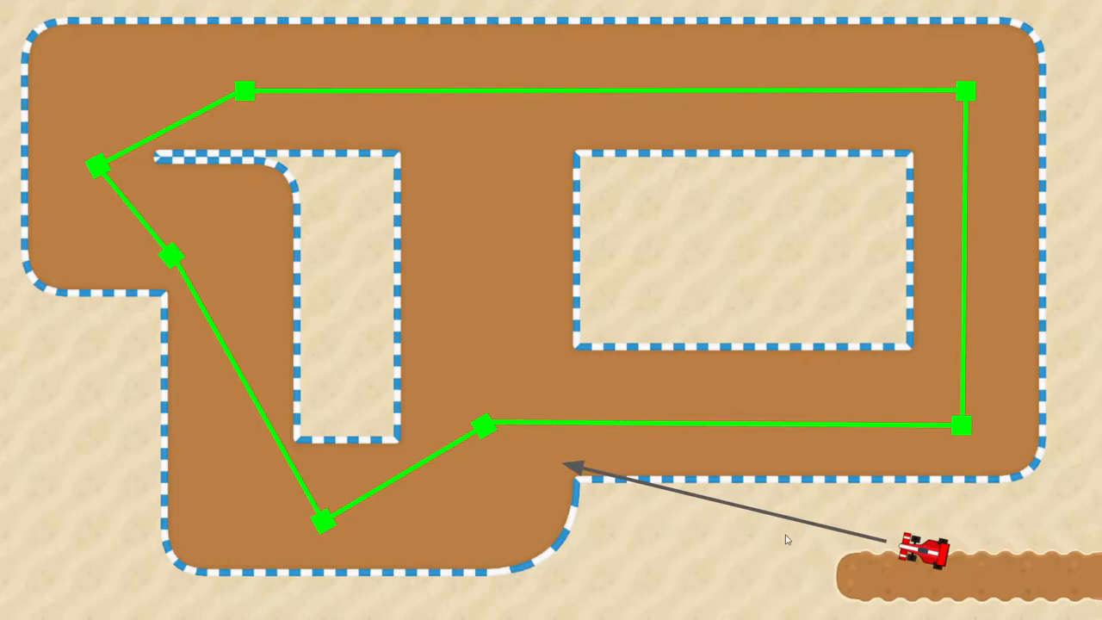
{"action": "mouse_move", "coordinate": [809, 430]}
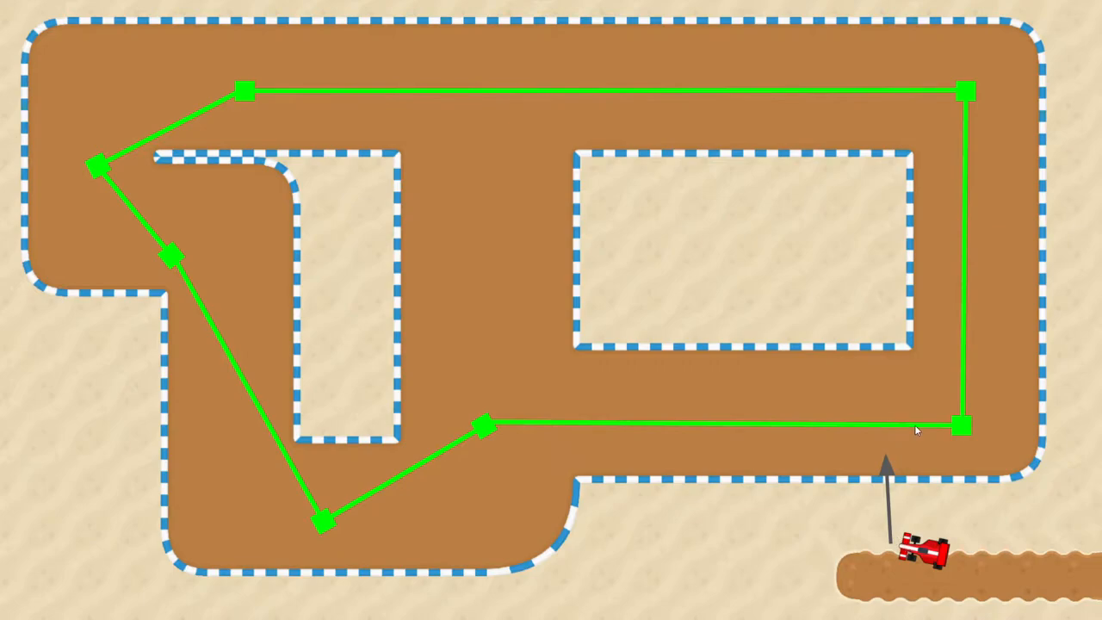
{"action": "mouse_move", "coordinate": [847, 511]}
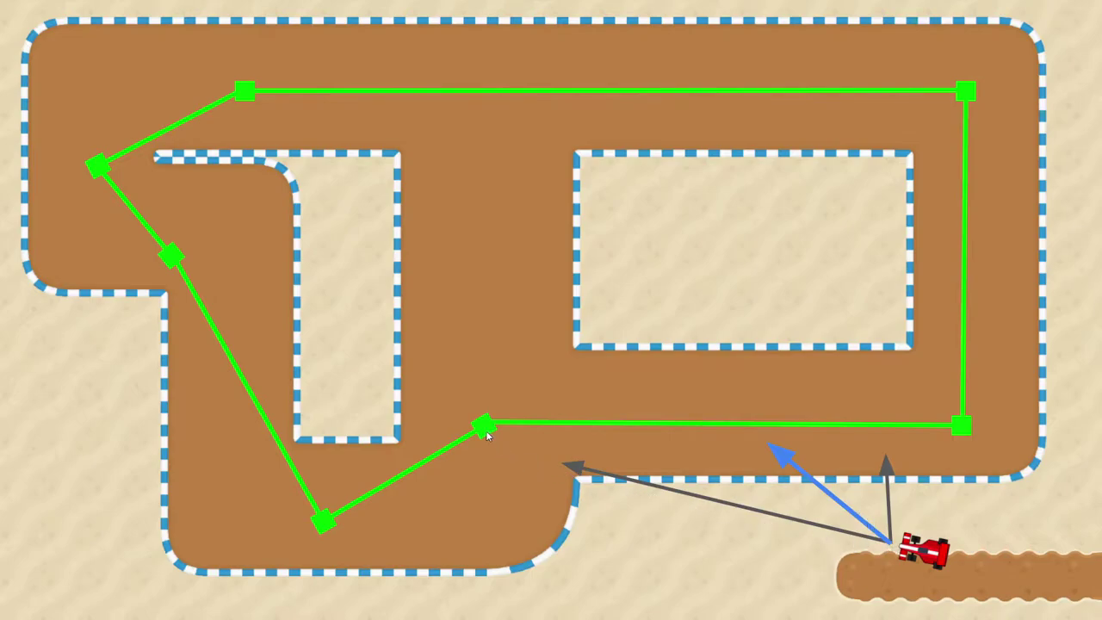
{"action": "mouse_move", "coordinate": [815, 474]}
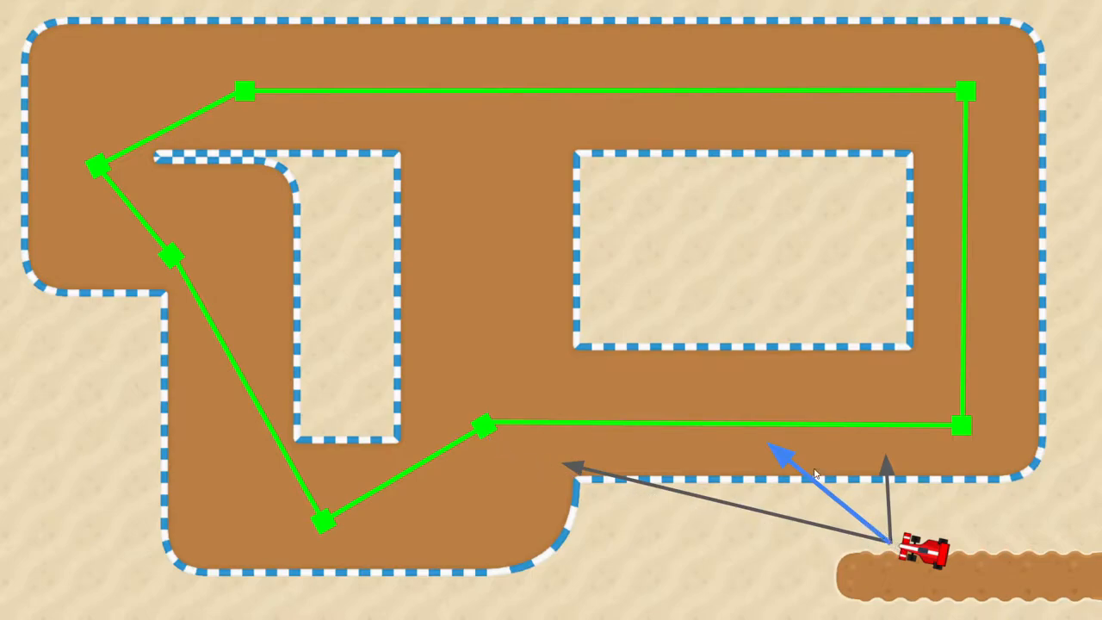
{"action": "mouse_move", "coordinate": [782, 430]}
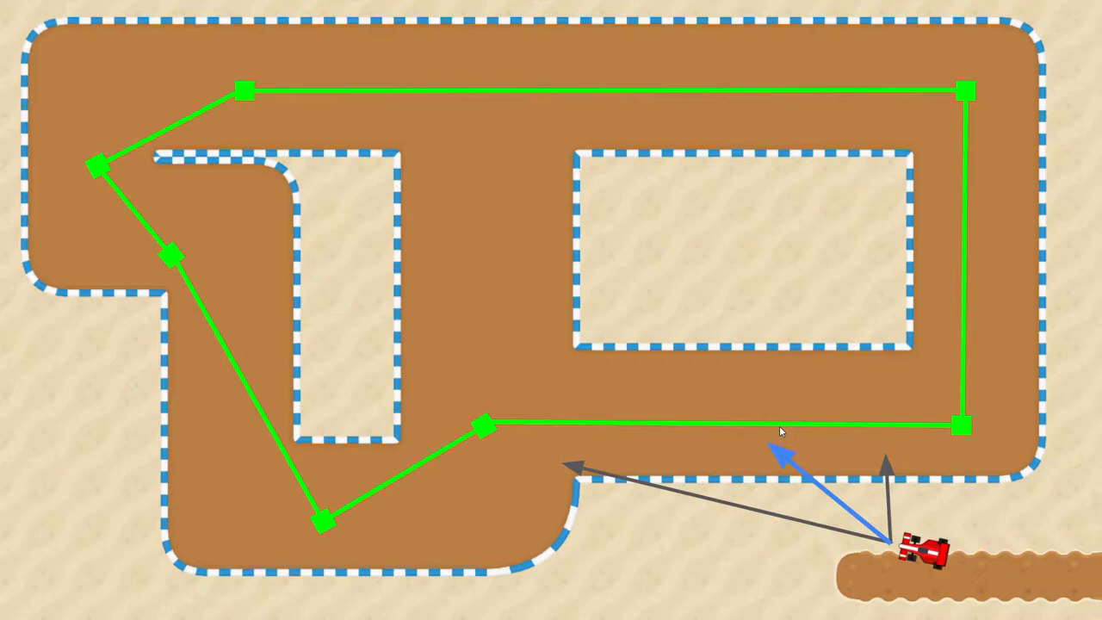
{"action": "mouse_move", "coordinate": [963, 519]}
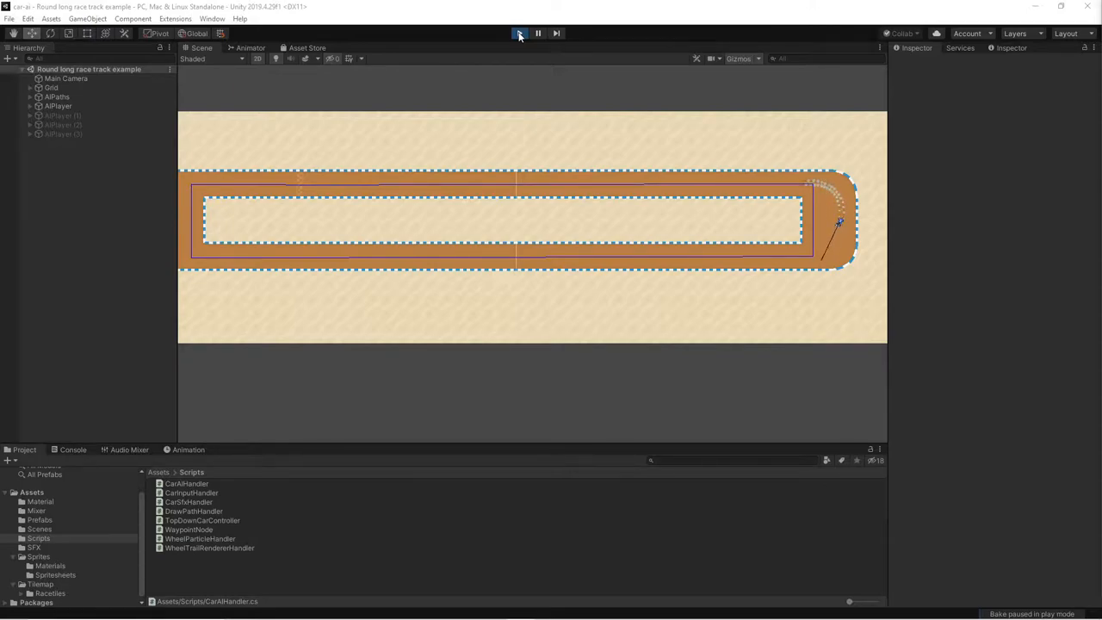
Step: Enter play mode and watch the AI car lap the long round track
{"action": "left_click", "coordinate": [519, 33]}
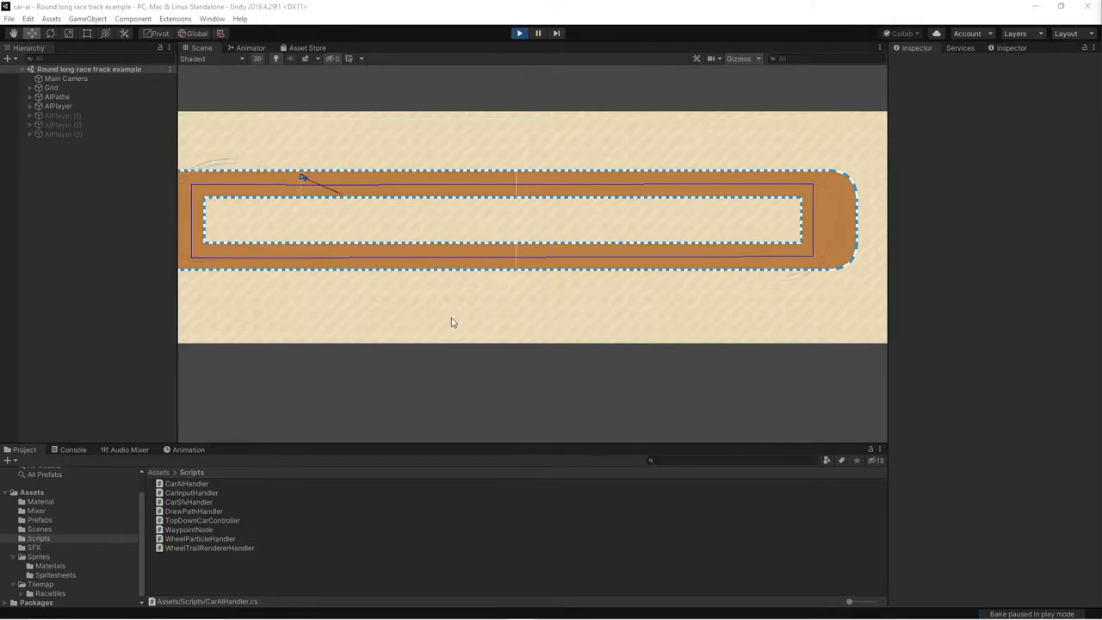
Step: Open CarAIHandler.cs and add 'WaypointNode previousWaypoint = null;' under currentWaypoint
{"action": "left_click", "coordinate": [185, 484]}
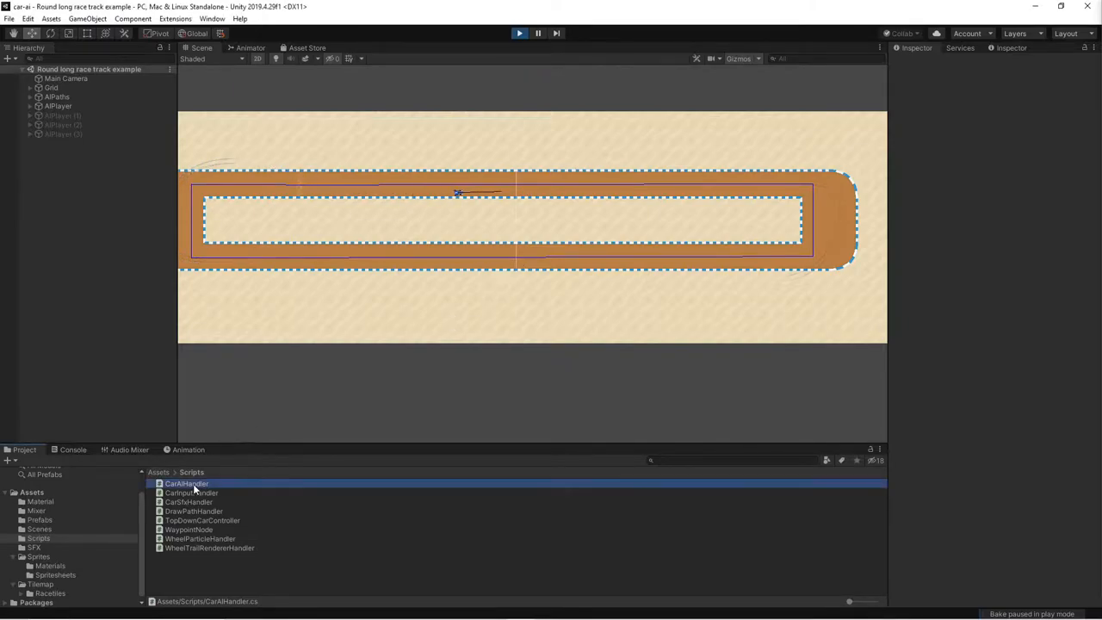
{"action": "left_click", "coordinate": [184, 483]}
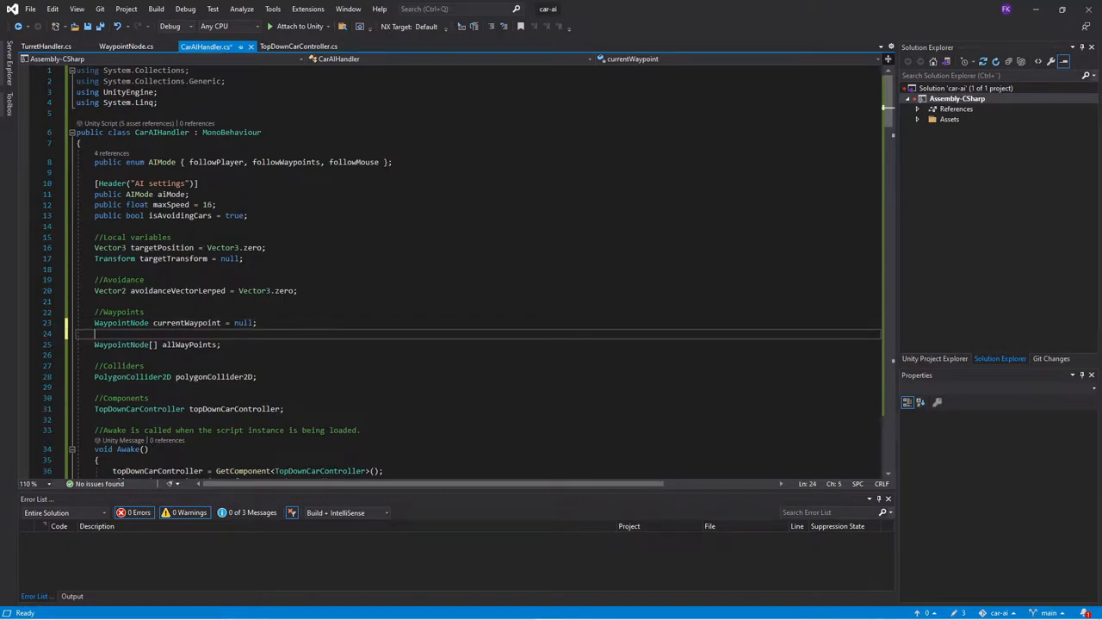
{"action": "type", "text": "WaypointNode previousWaypoint = null;"}
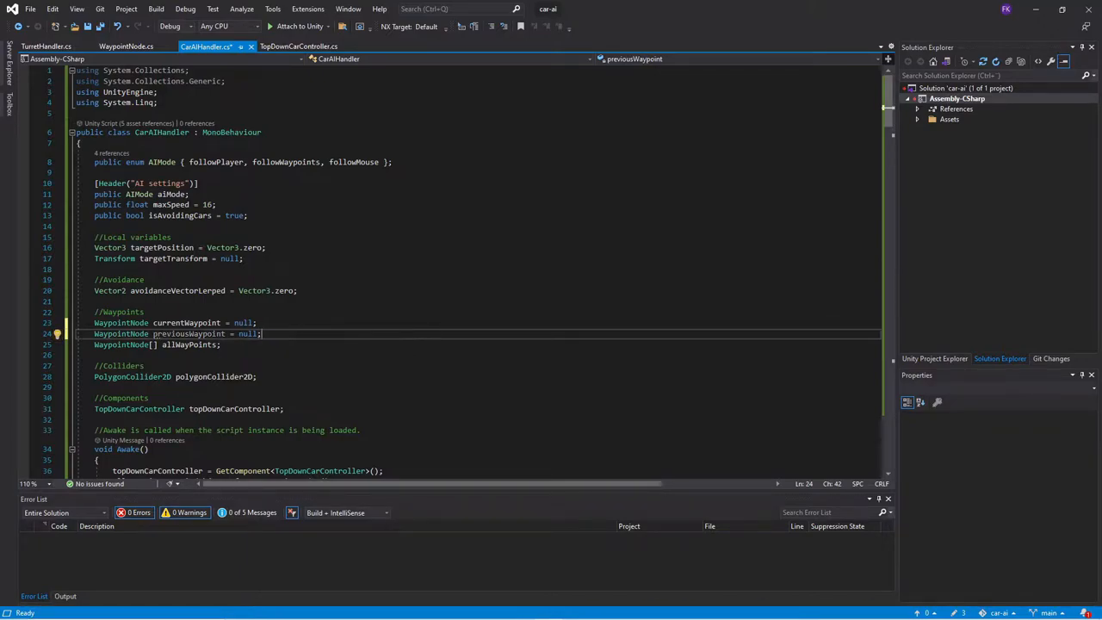
{"action": "scroll", "scroll_direction": "down", "scroll_amount": 3}
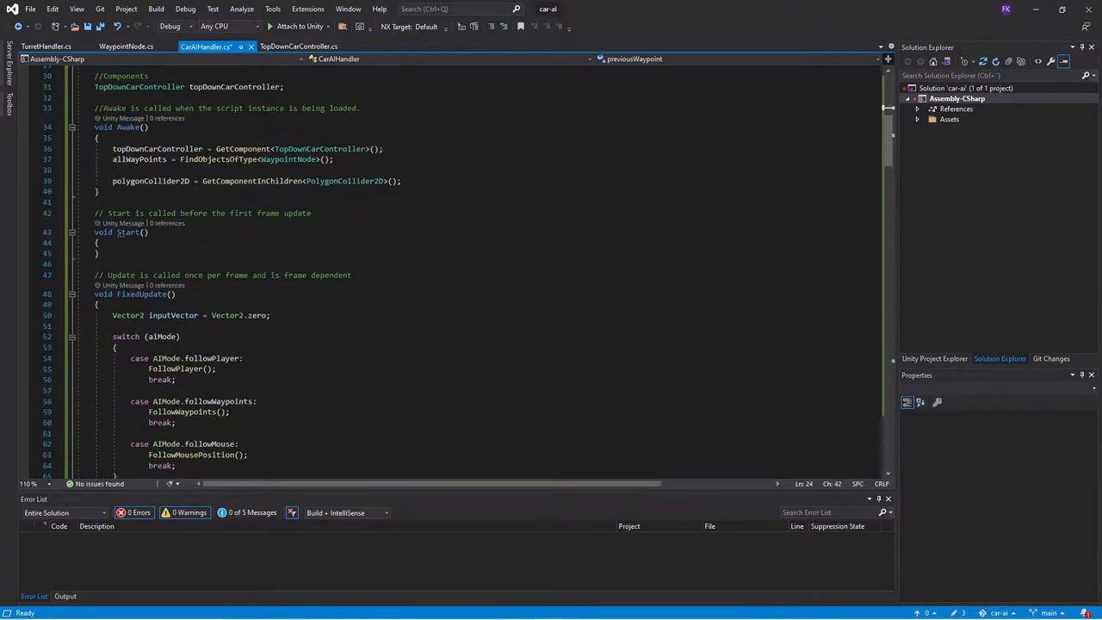
Step: Set previousWaypoint = currentWaypoint after FindClosestWayPoint and, with a comment, before advancing
{"action": "scroll", "scroll_direction": "down", "scroll_amount": 3}
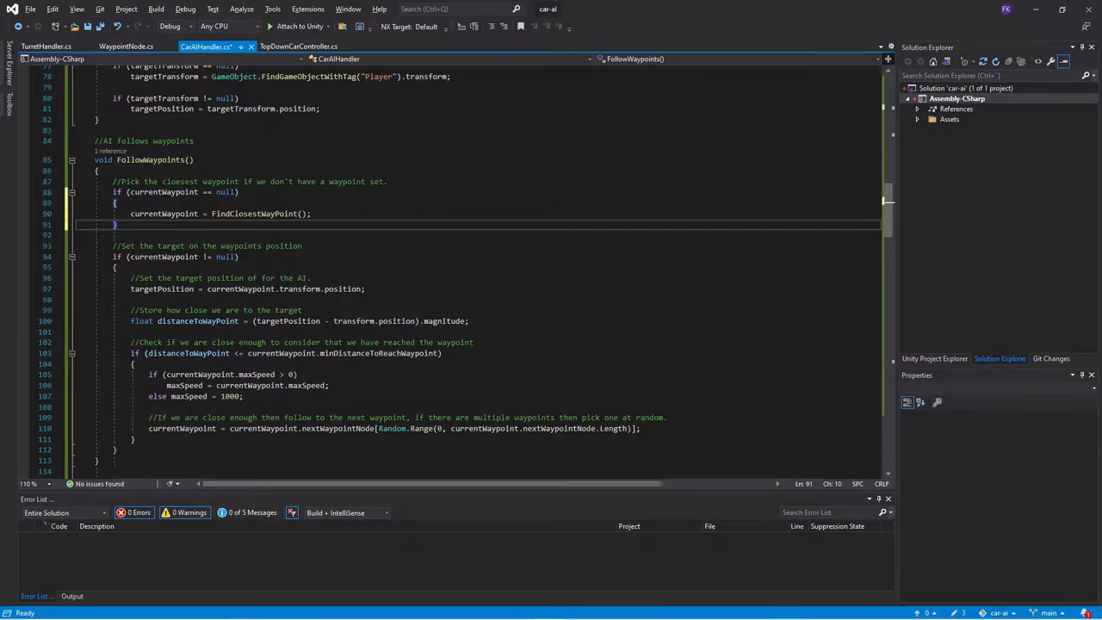
{"action": "type", "text": "WaypointNode previousWaypoint = null;"}
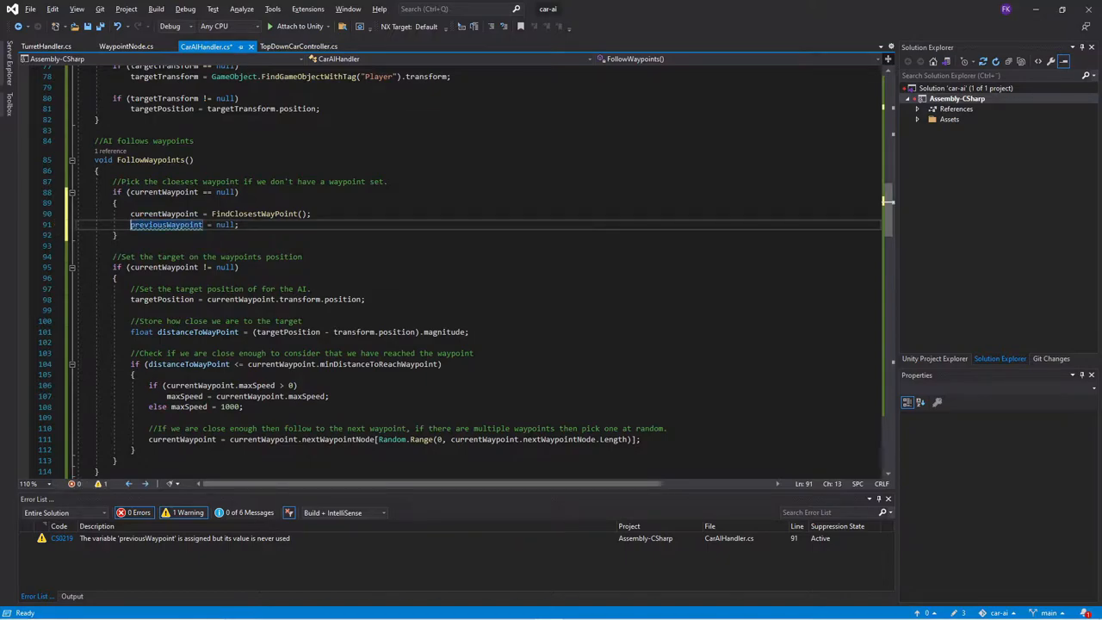
{"action": "type", "text": "currentWaypoint"}
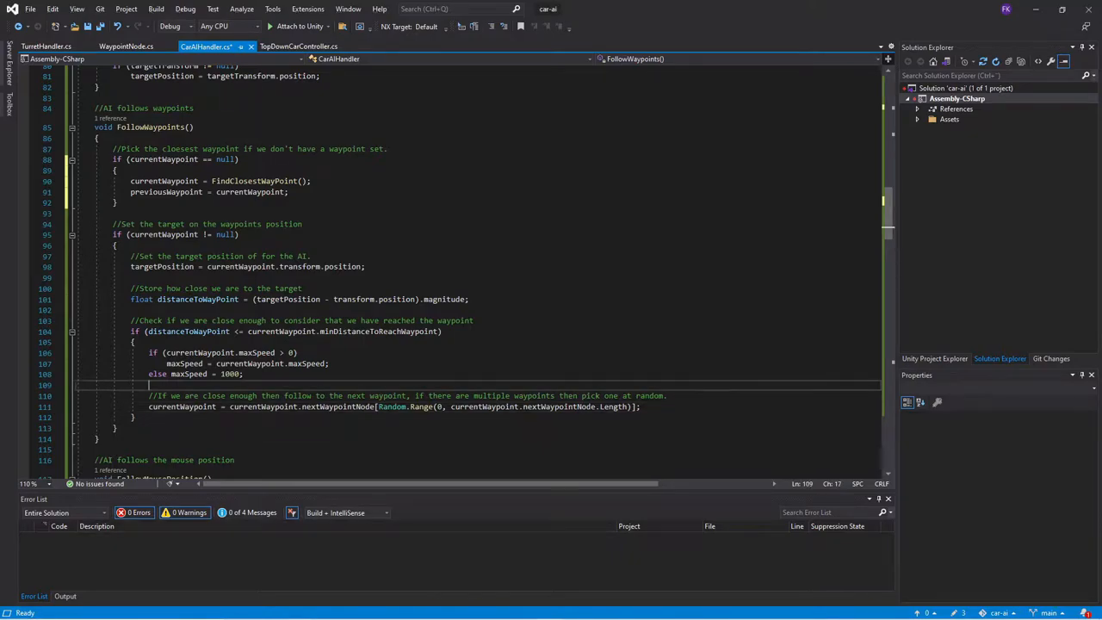
{"action": "type", "text": "//Store the current waypoint as previous before we assign a new current one."}
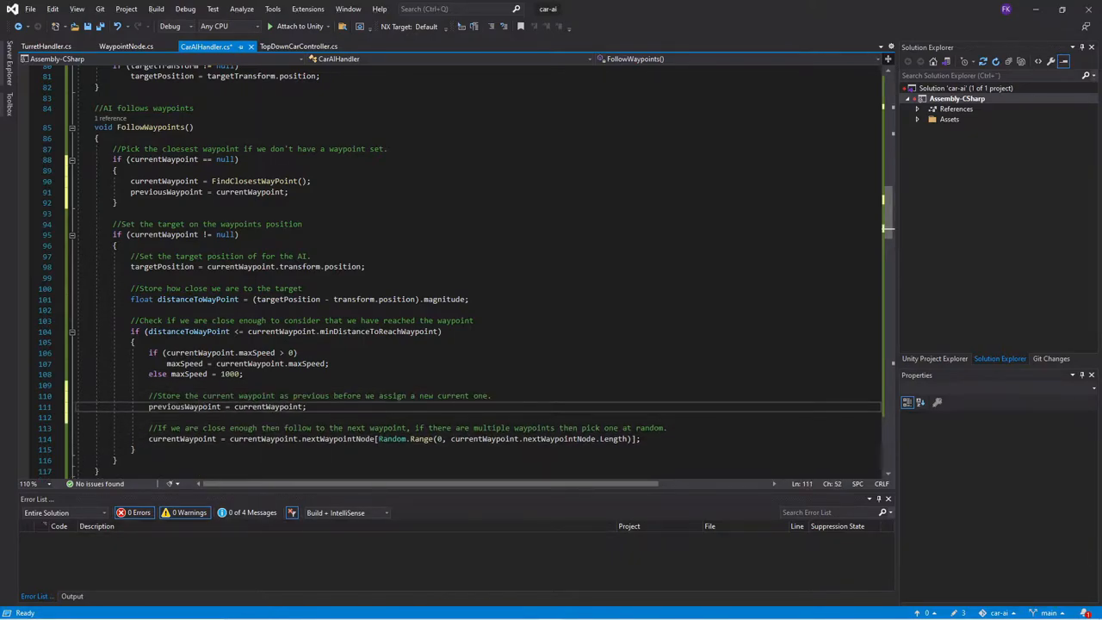
{"action": "scroll", "scroll_direction": "down", "scroll_amount": 3}
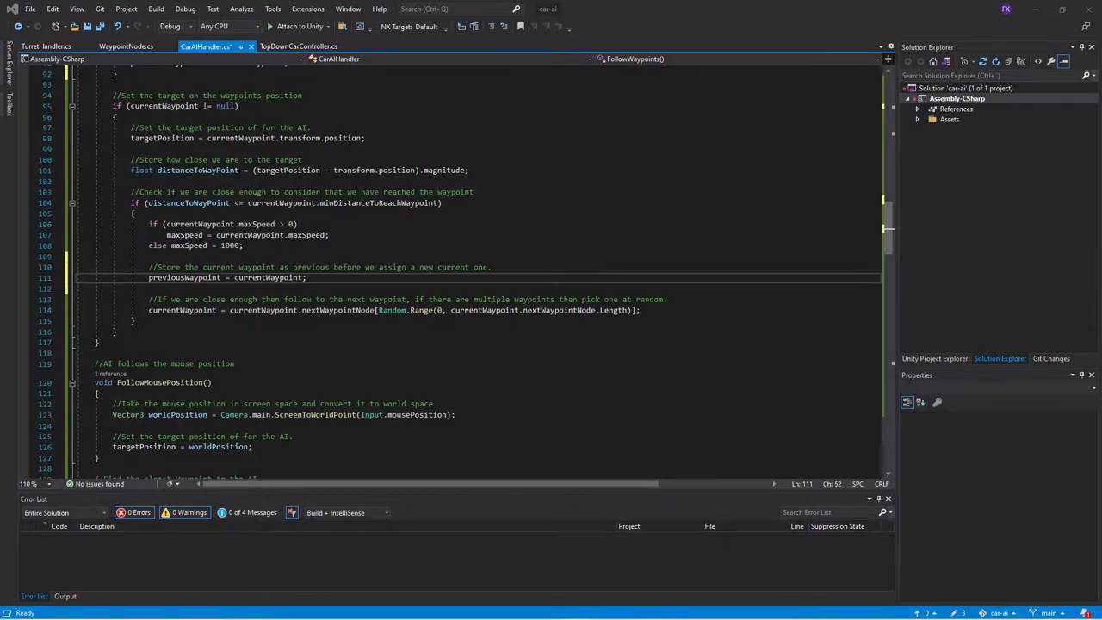
Step: Complete FindNearestPointOnLine with Vector2.Dot projection and return lineStartPosition + lineHeadingVector * dotProduct
{"action": "scroll", "scroll_direction": "down", "scroll_amount": 3}
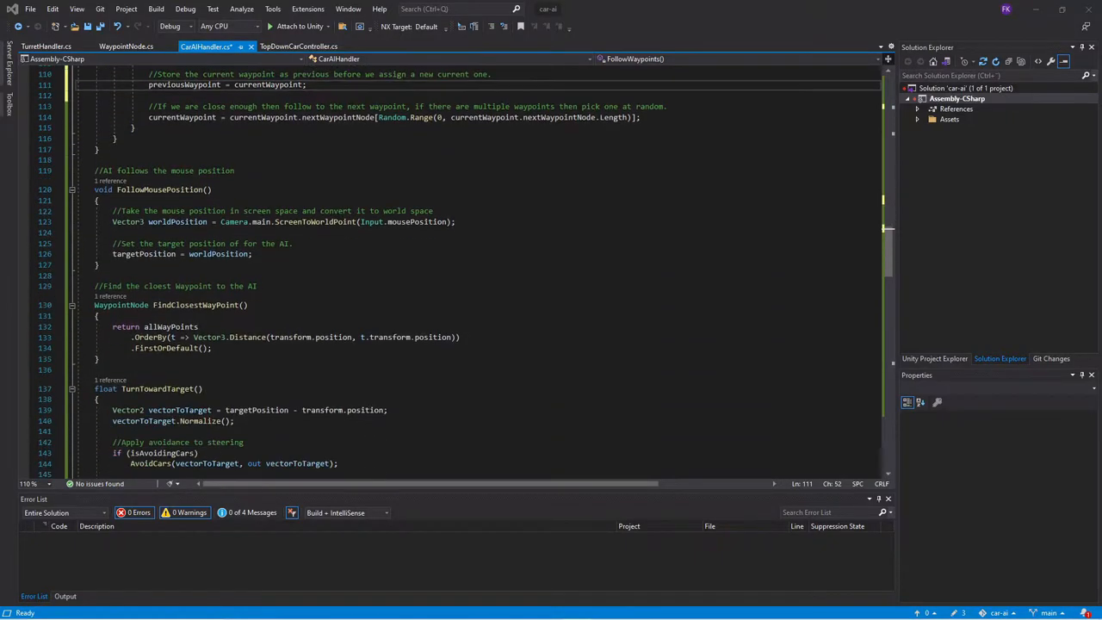
{"action": "scroll", "scroll_direction": "down", "scroll_amount": 3}
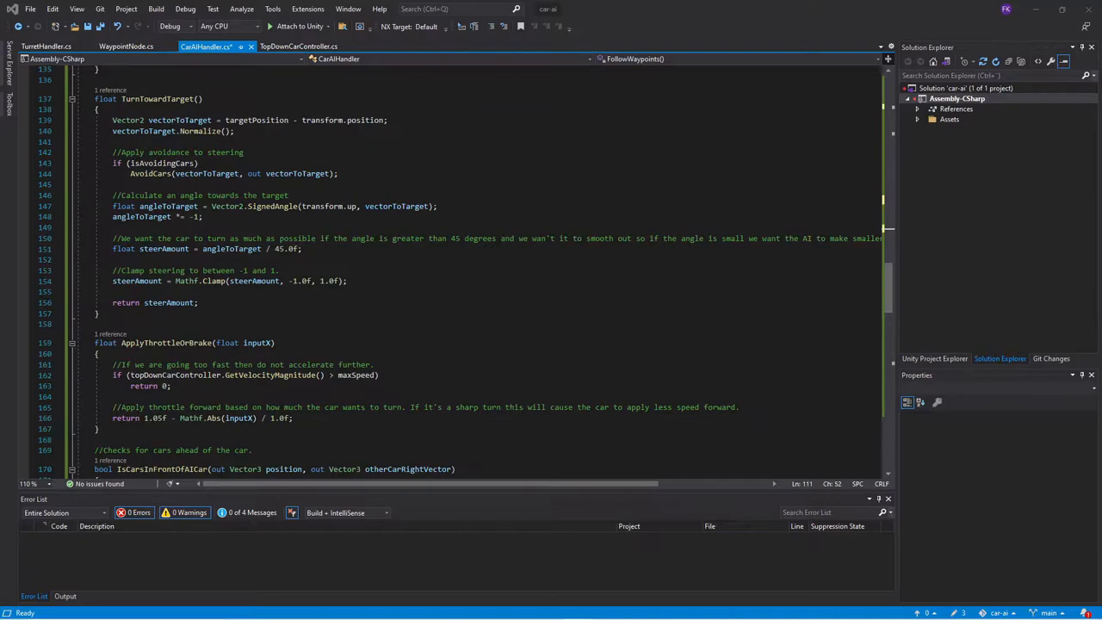
{"action": "scroll", "scroll_direction": "down", "scroll_amount": 3}
{"action": "type", "text": "//Store the max distance"}
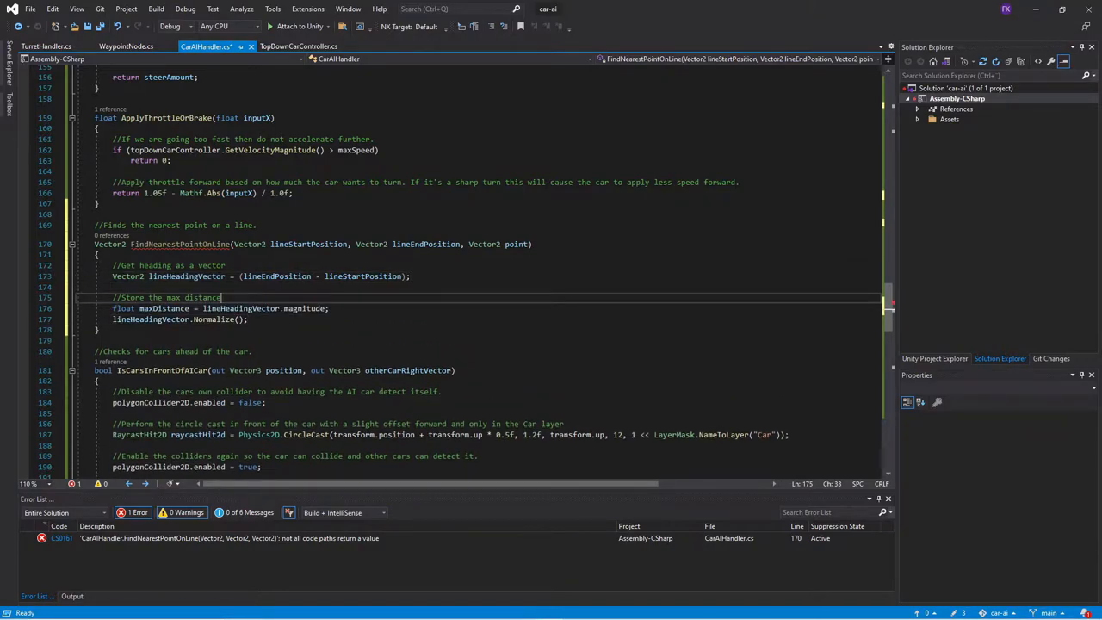
{"action": "mouse_move", "coordinate": [241, 308]}
{"action": "type", "text": "Vector2 lineVectorStartToPoint = point - lineStartPosition;"}
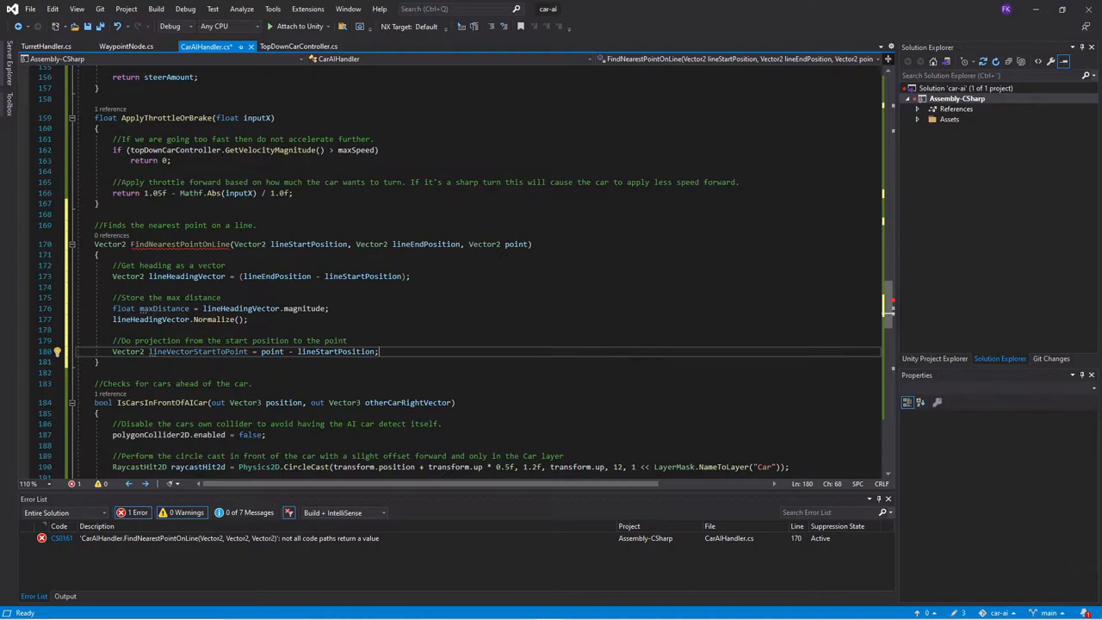
{"action": "key", "text": "Enter"}
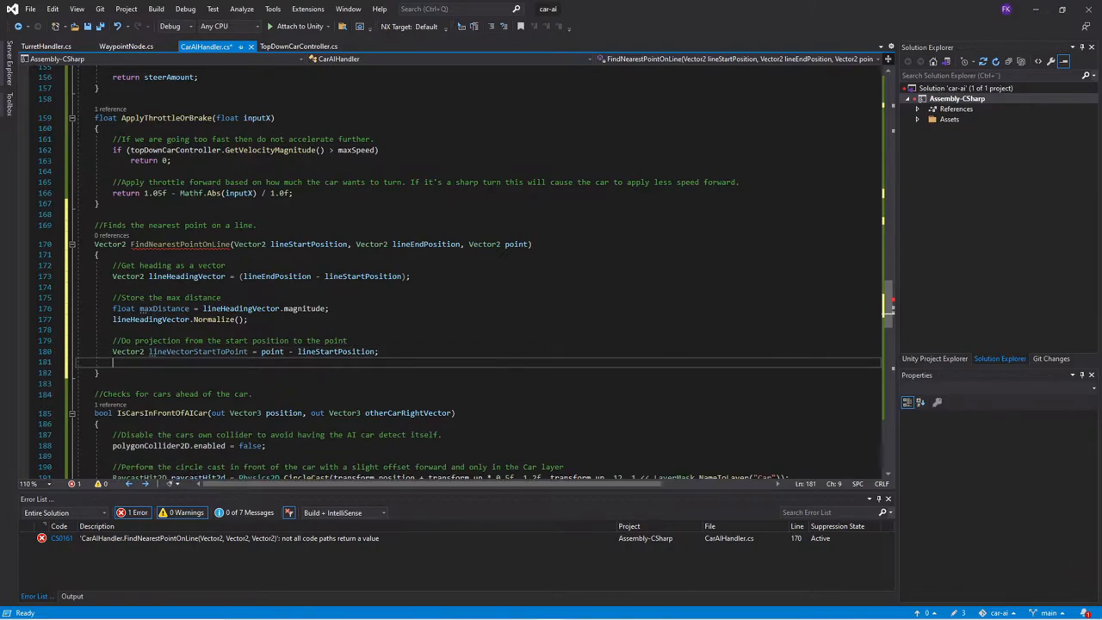
{"action": "type", "text": "float dotProduct = Vector2.Dot(lineVectorStartToPoint, lineHeadingVector);"}
{"action": "type", "text": "dotProduct = Mathf.Clamp(dotProduct, 0f, maxDistance);"}
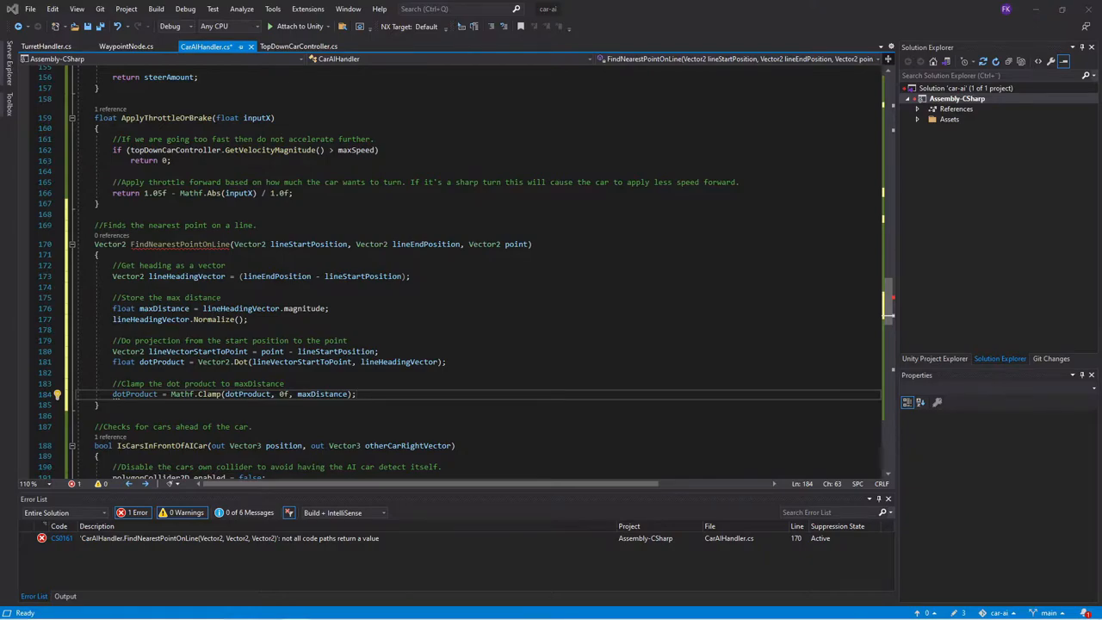
{"action": "type", "text": "return lineStartPosition + lineHeadingVector * dotProduct;"}
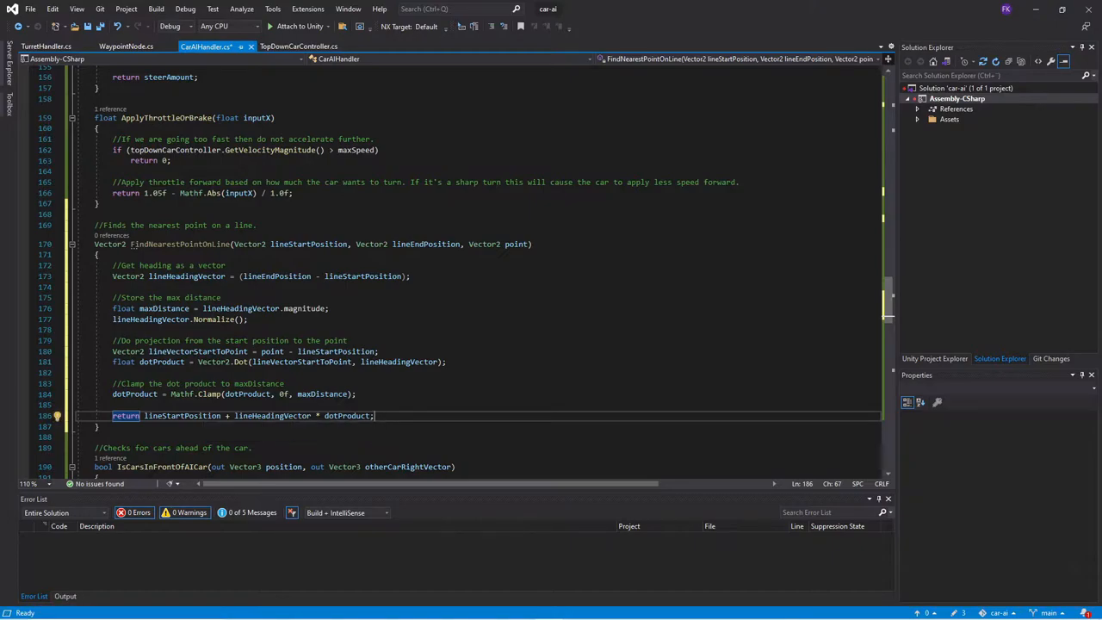
{"action": "mouse_move", "coordinate": [348, 415]}
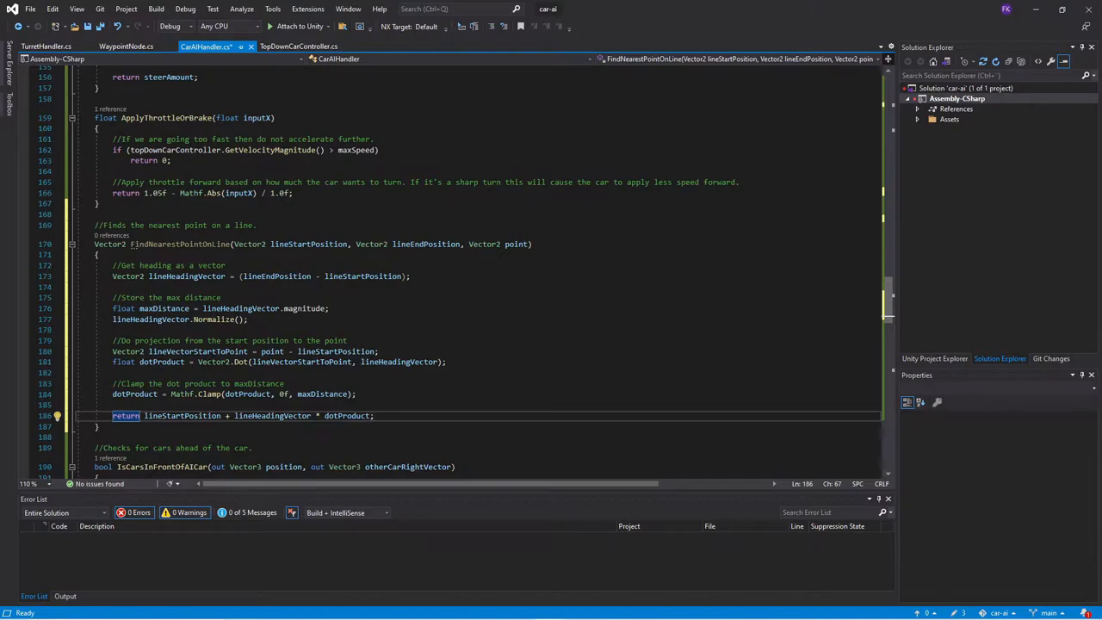
Step: Assign targetPosition to nearestPointOnTheWayPointLine and draw a cyan Debug.DrawLine to it
{"action": "scroll", "scroll_direction": "down", "scroll_amount": 3}
{"action": "type", "text": "Vector3 nearestPointOnTheWayPointLine = FindNearestPointOnLine(previousWaypoint.transform.position, currentWaypoint.transform.position, transform.position);"}
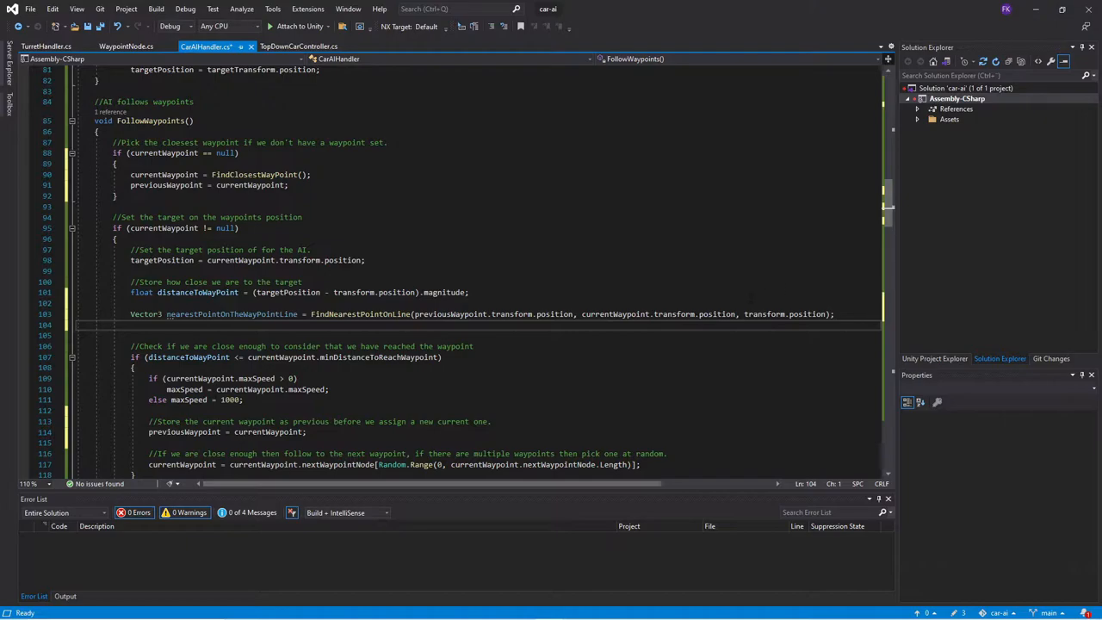
{"action": "mouse_move", "coordinate": [801, 315]}
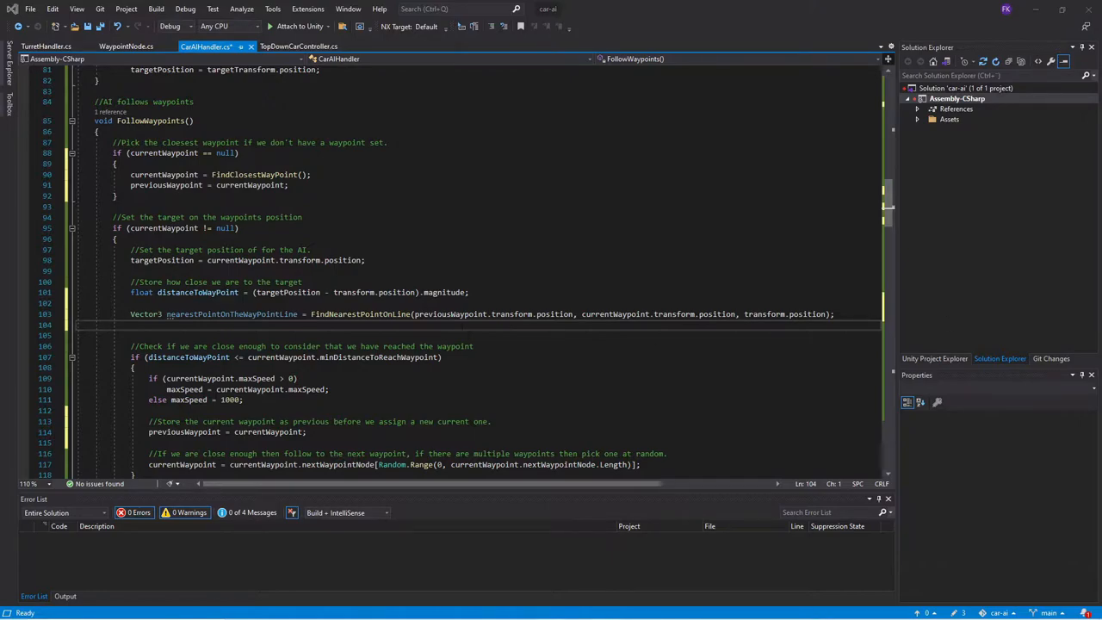
{"action": "type", "text": "targetPosition = nearestPointOnTheWayPointLine;"}
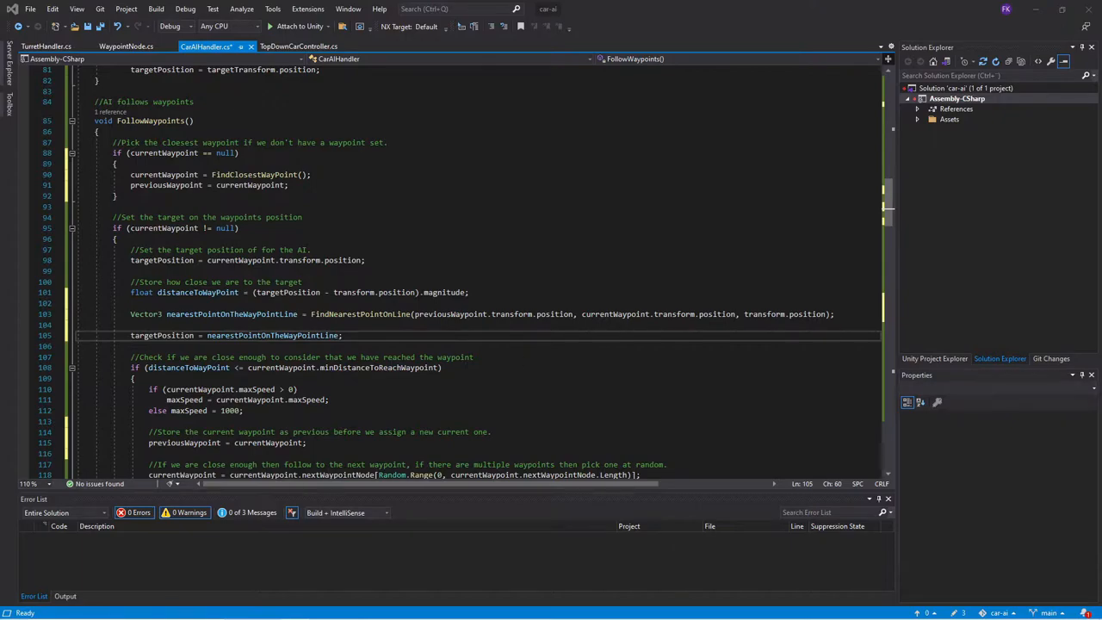
{"action": "type", "text": "Debug.DrawLine(transform.position, targetPosition, Color.cyan);"}
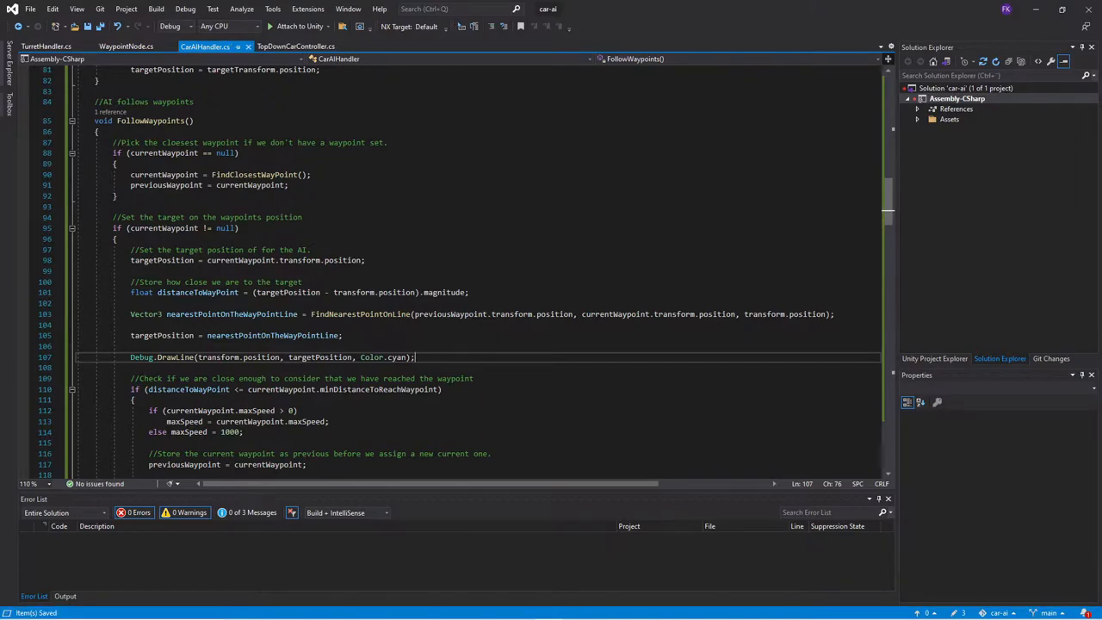
Step: Play the scene, then pause to inspect the car and its cyan debug line
{"action": "left_click", "coordinate": [520, 33]}
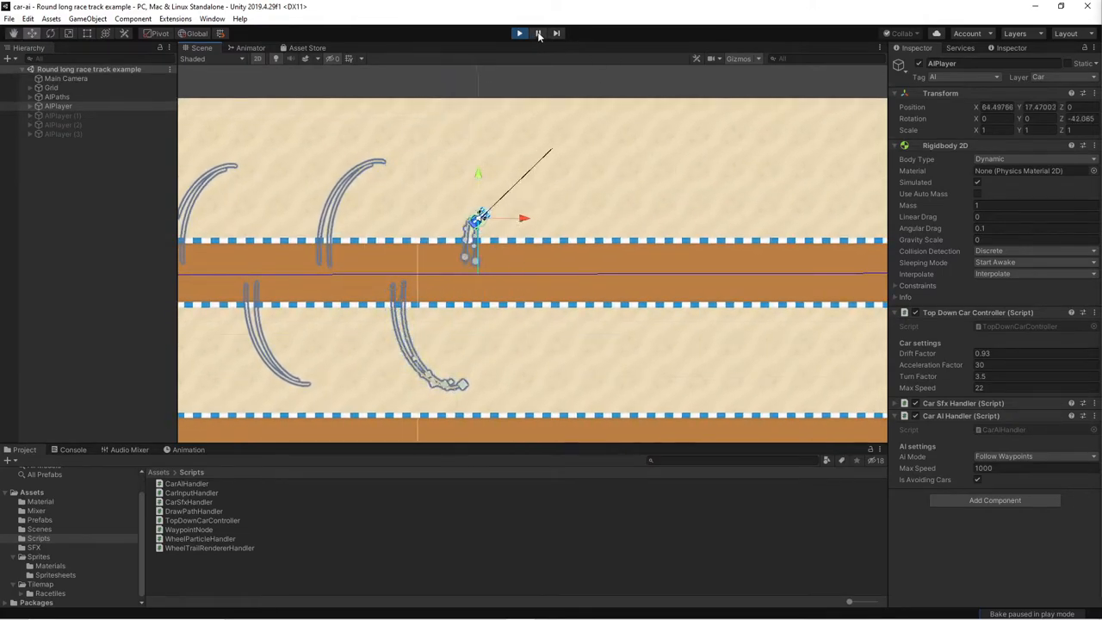
{"action": "left_click", "coordinate": [519, 33]}
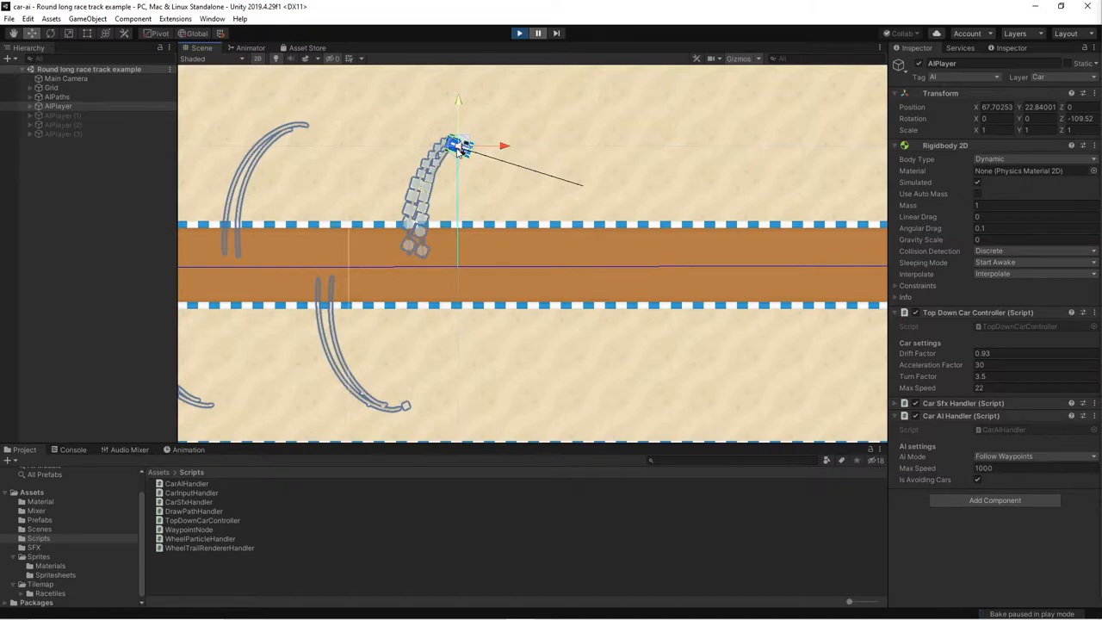
{"action": "mouse_move", "coordinate": [460, 188]}
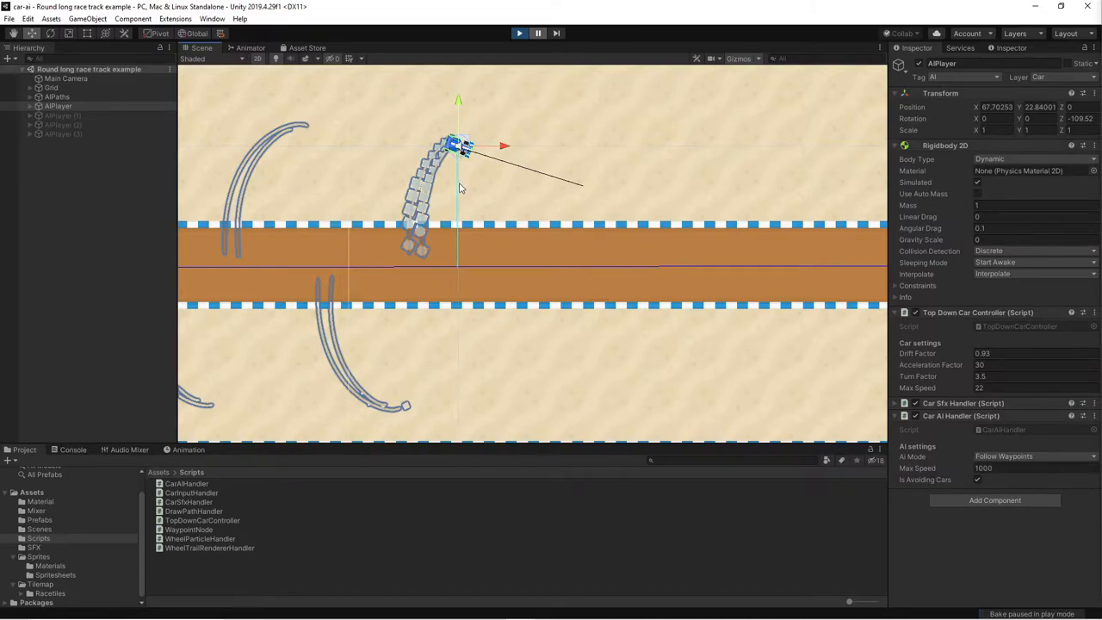
{"action": "mouse_move", "coordinate": [458, 251]}
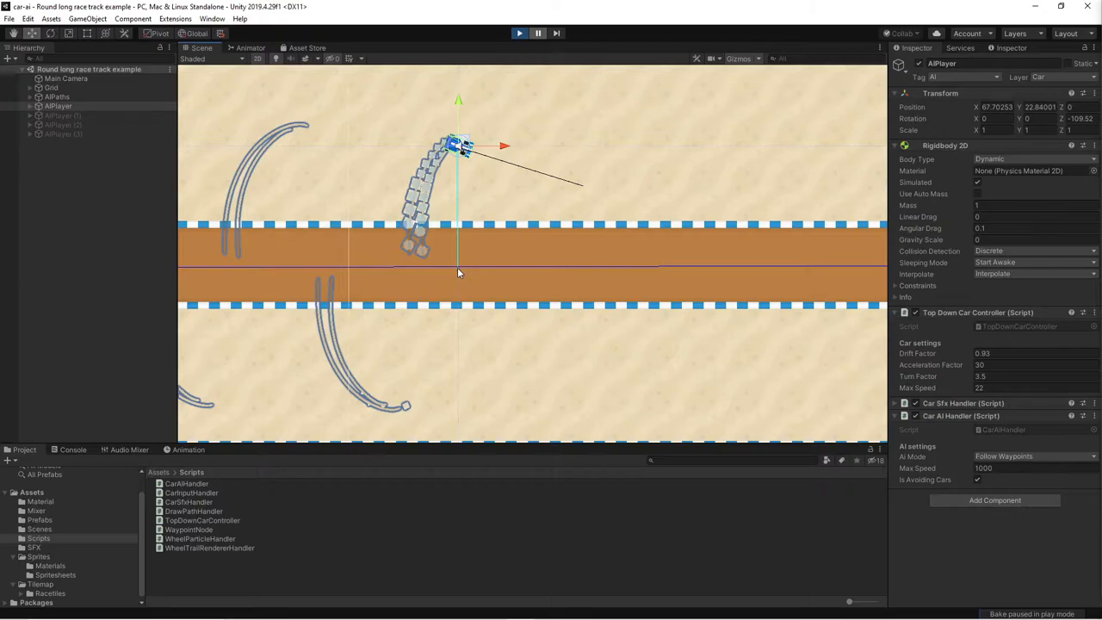
{"action": "mouse_move", "coordinate": [529, 388]}
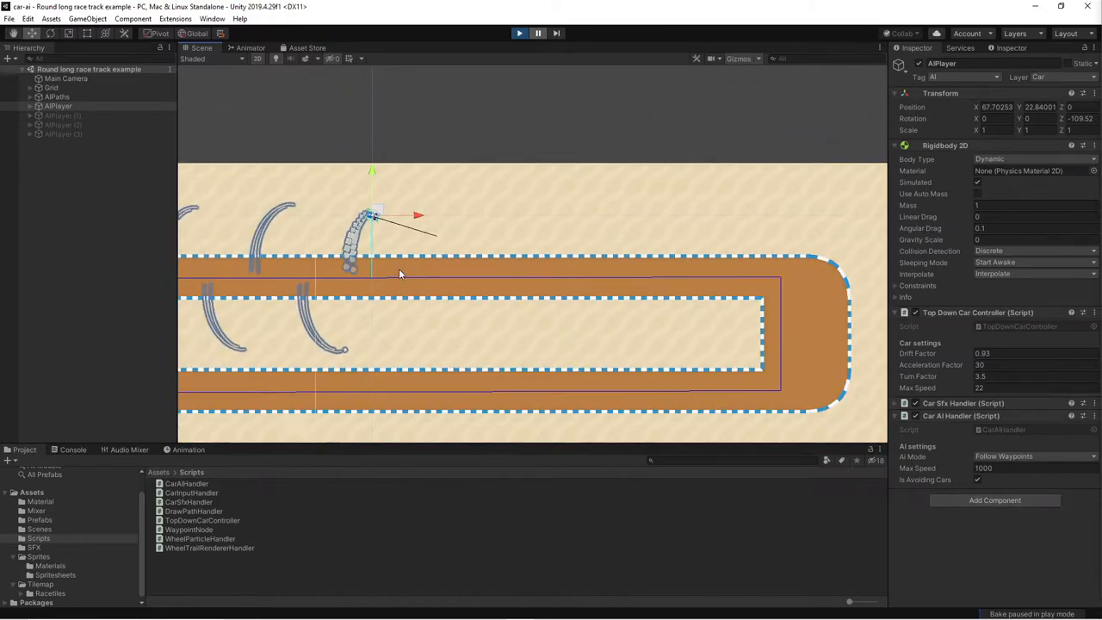
{"action": "mouse_move", "coordinate": [785, 283]}
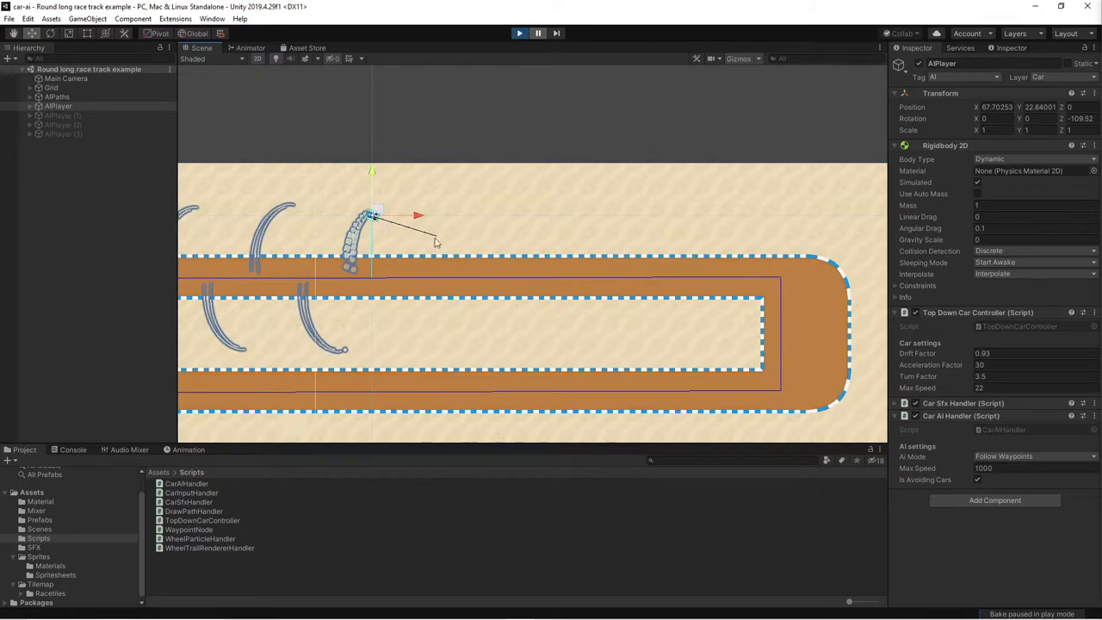
{"action": "mouse_move", "coordinate": [615, 283]}
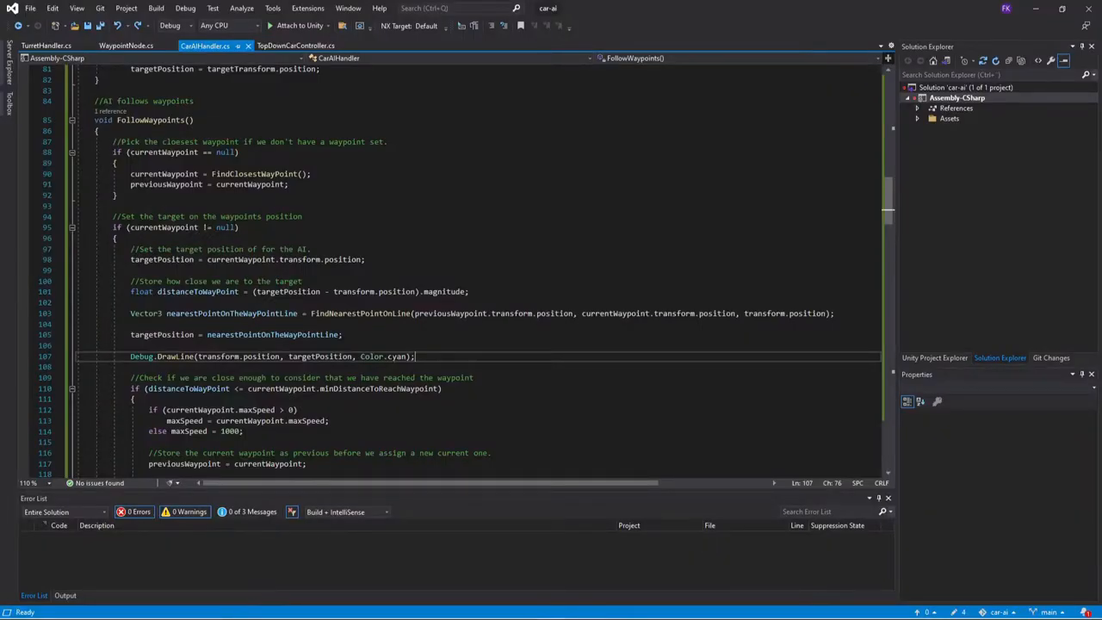
Step: Wrap nearest-point code in distanceToWayPoint > 20 and add 'float segments = distanceToWayPoint / 20.0f;'
{"action": "left_click_drag", "start_coordinate": [130, 312], "coordinate": [414, 355]}
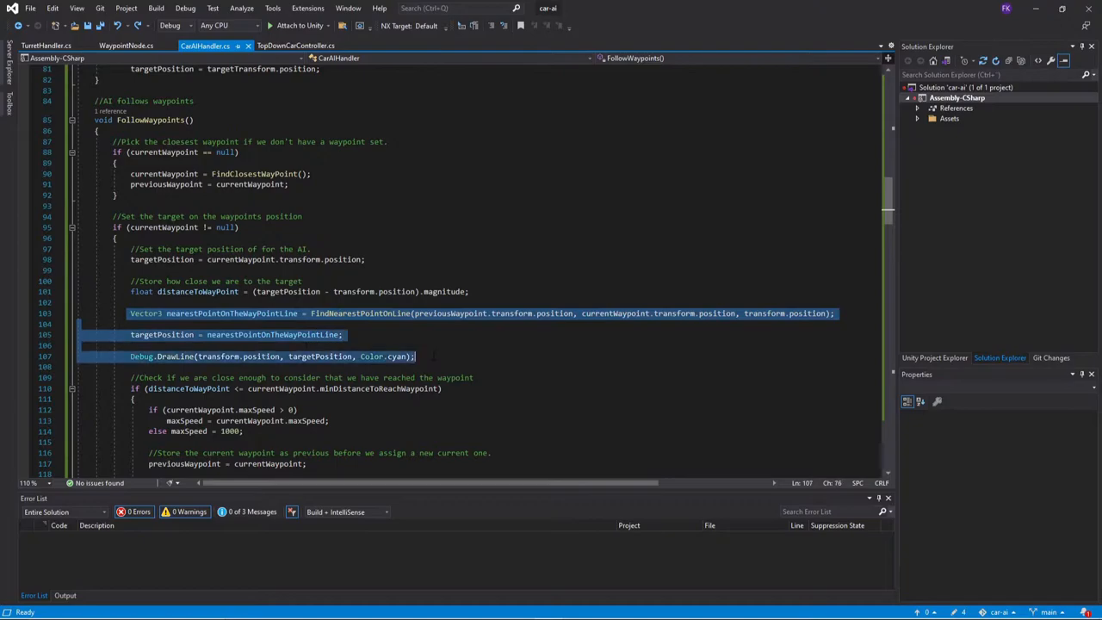
{"action": "key", "text": "Delete"}
{"action": "type", "text": "//Navigate towards nearest point on line"}
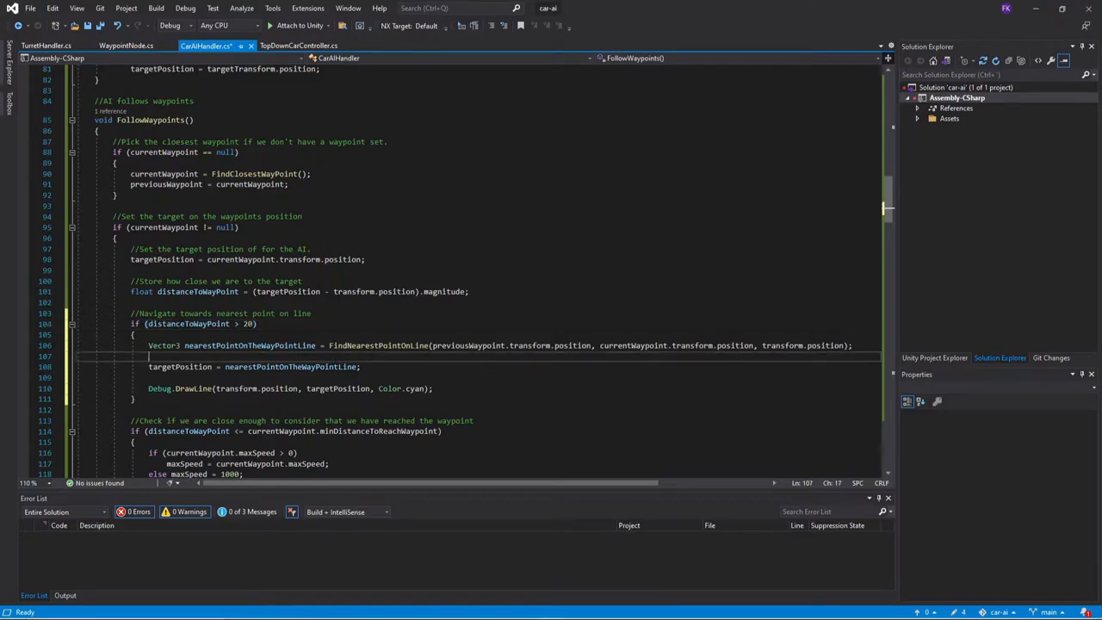
{"action": "type", "text": "float segments = distanceToWayPoint / 20.0f;"}
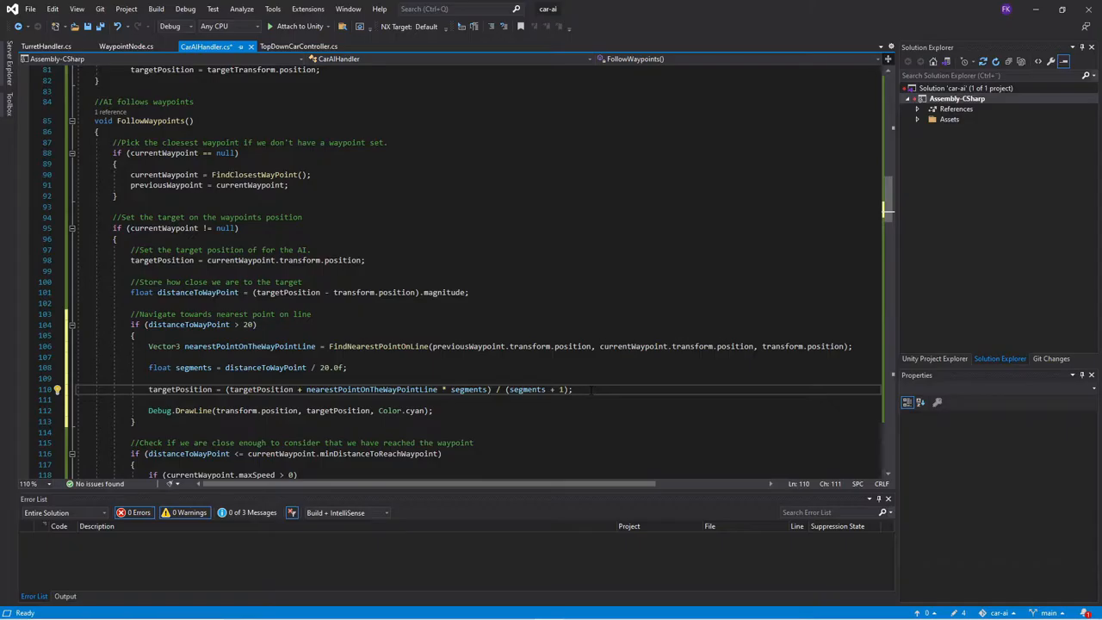
Step: Play the scene to test the car's blended path following on the track
{"action": "left_click", "coordinate": [518, 34]}
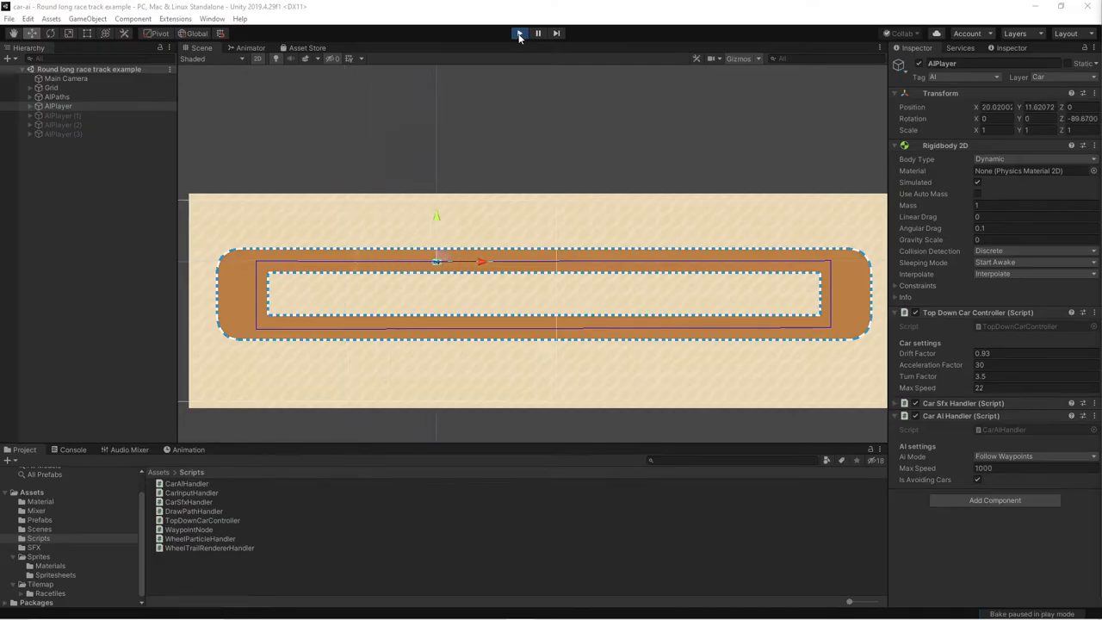
{"action": "left_click", "coordinate": [519, 33]}
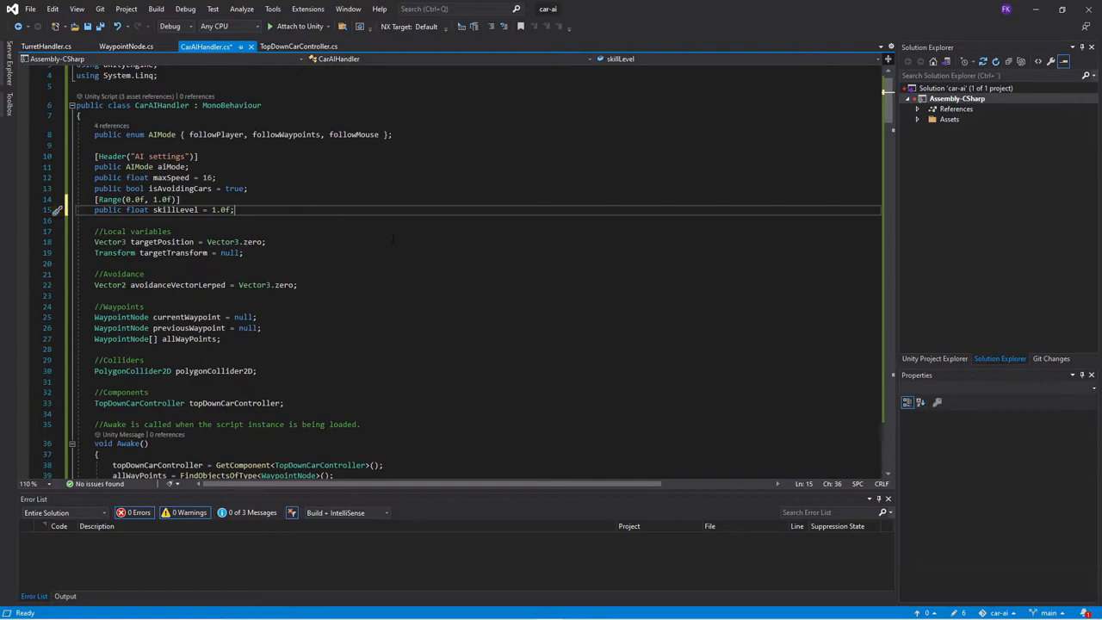
Step: Declare 'float orignalMaximumSpeed = 0;' and set it to maxSpeed inside Awake()
{"action": "scroll", "scroll_direction": "down", "scroll_amount": 3}
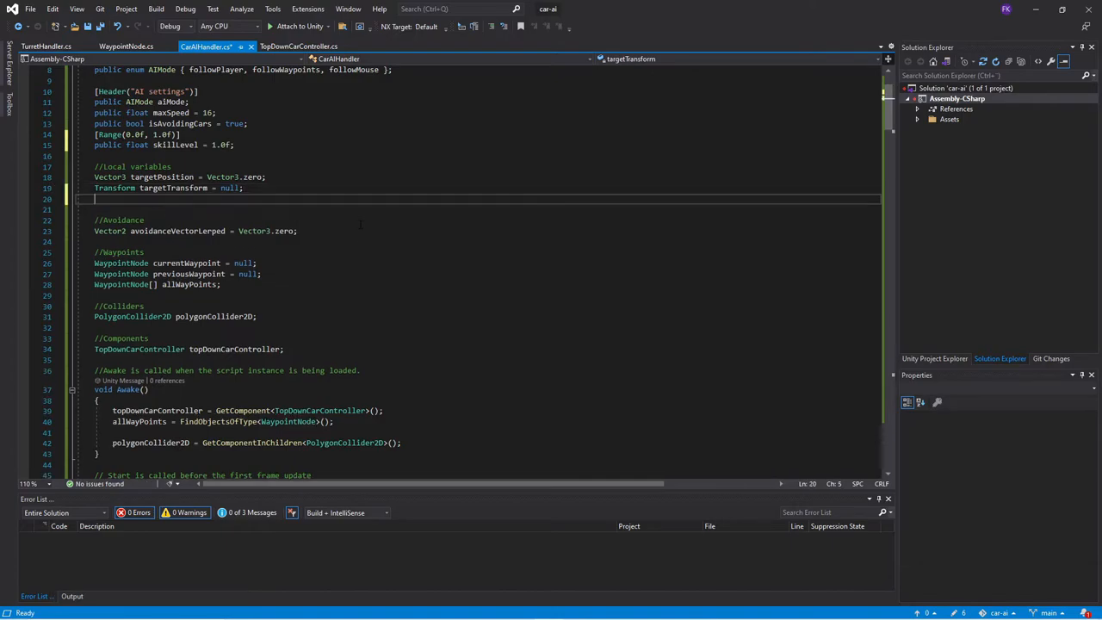
{"action": "type", "text": "float orignalMaximumSpeed = 0;"}
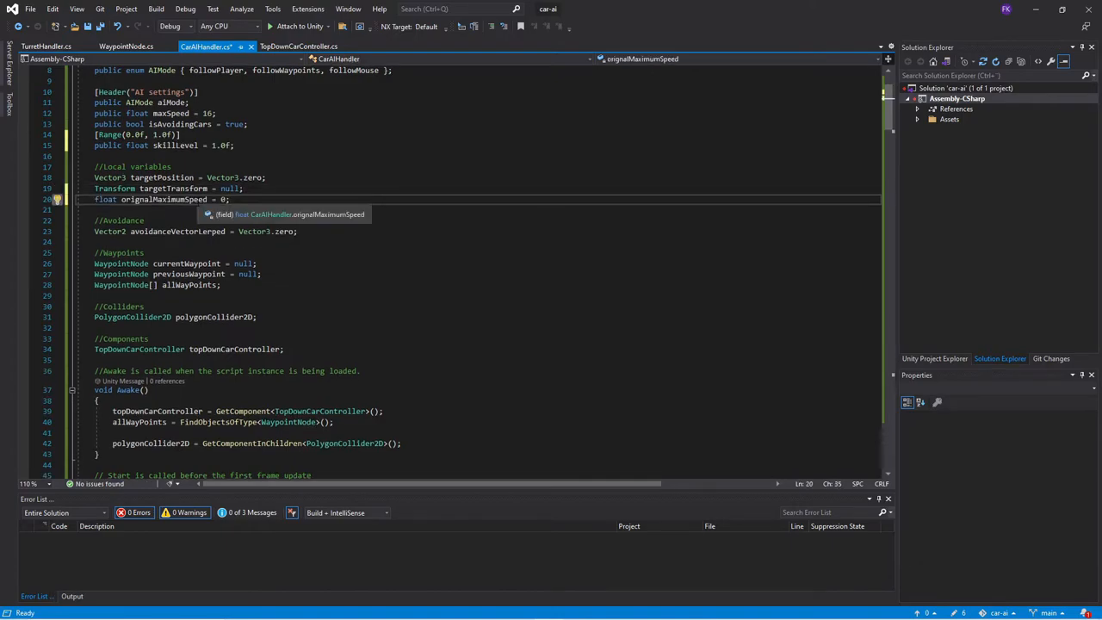
{"action": "scroll", "scroll_direction": "down", "scroll_amount": 3}
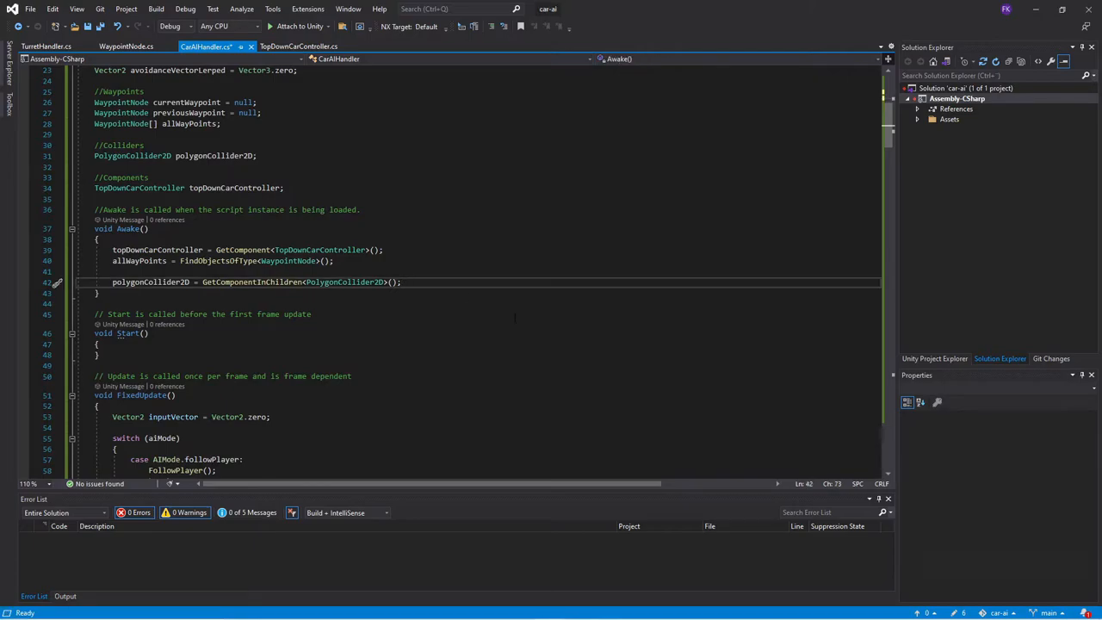
{"action": "type", "text": "orignalMaximumSpeed = maxSpeed;"}
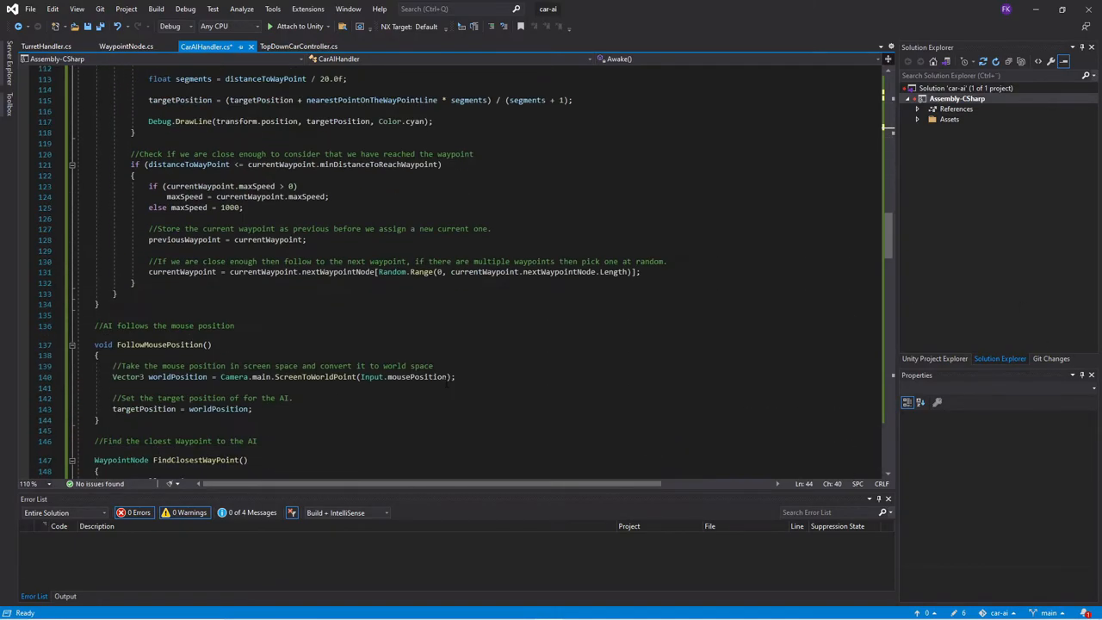
{"action": "scroll", "scroll_direction": "down", "scroll_amount": 3}
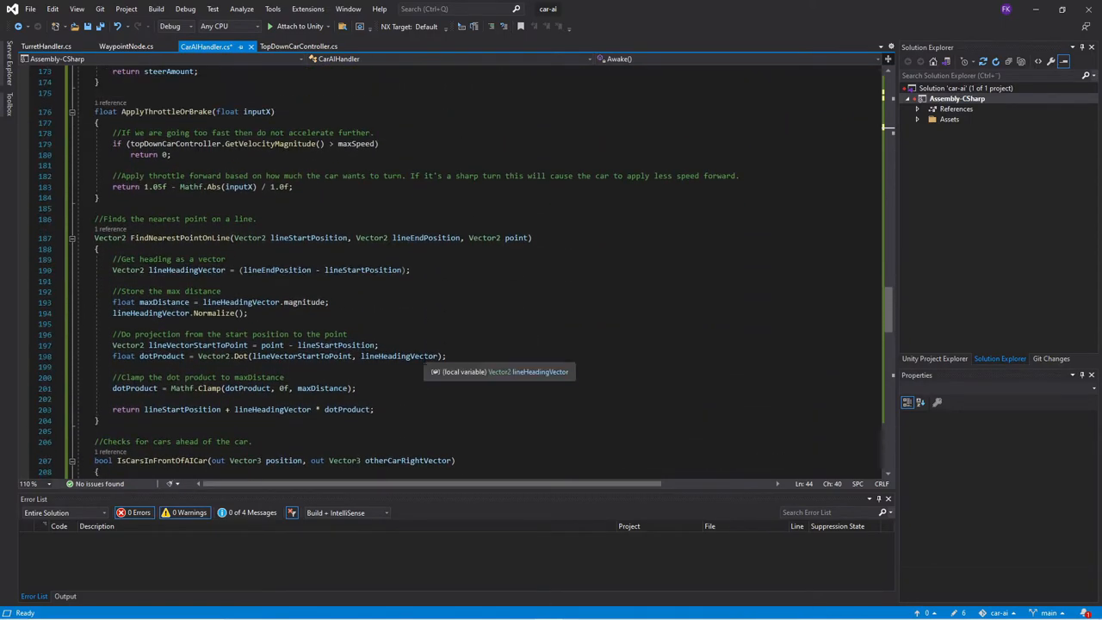
Step: Scroll to where SetMaxSpeedBasedOnSkillLevel will be written below the speed code
{"action": "scroll", "scroll_direction": "down", "scroll_amount": 3}
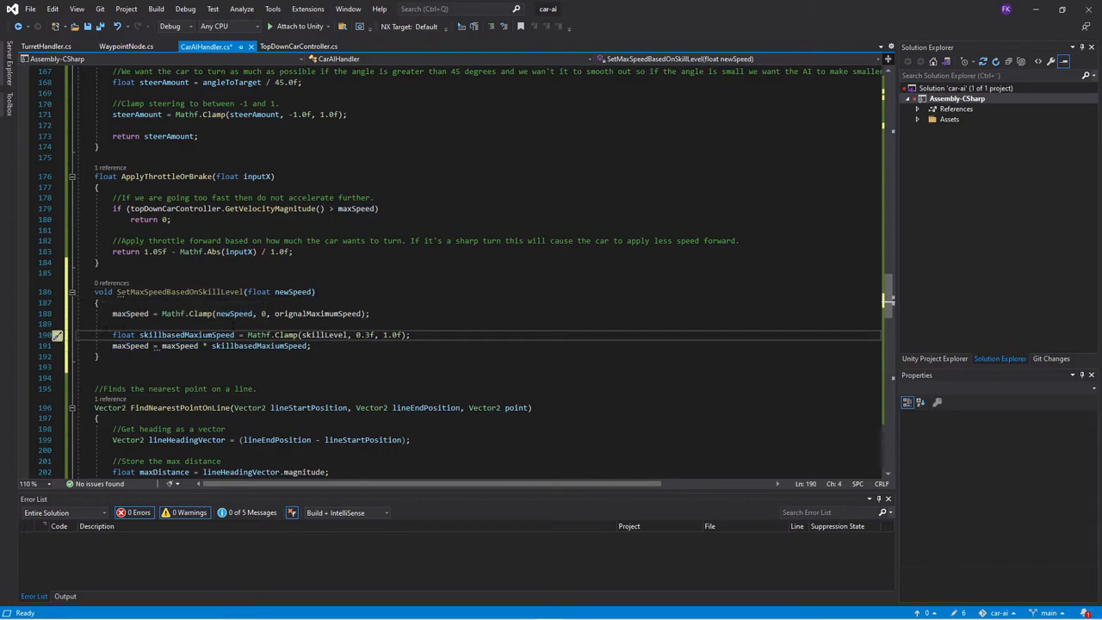
{"action": "mouse_move", "coordinate": [228, 346]}
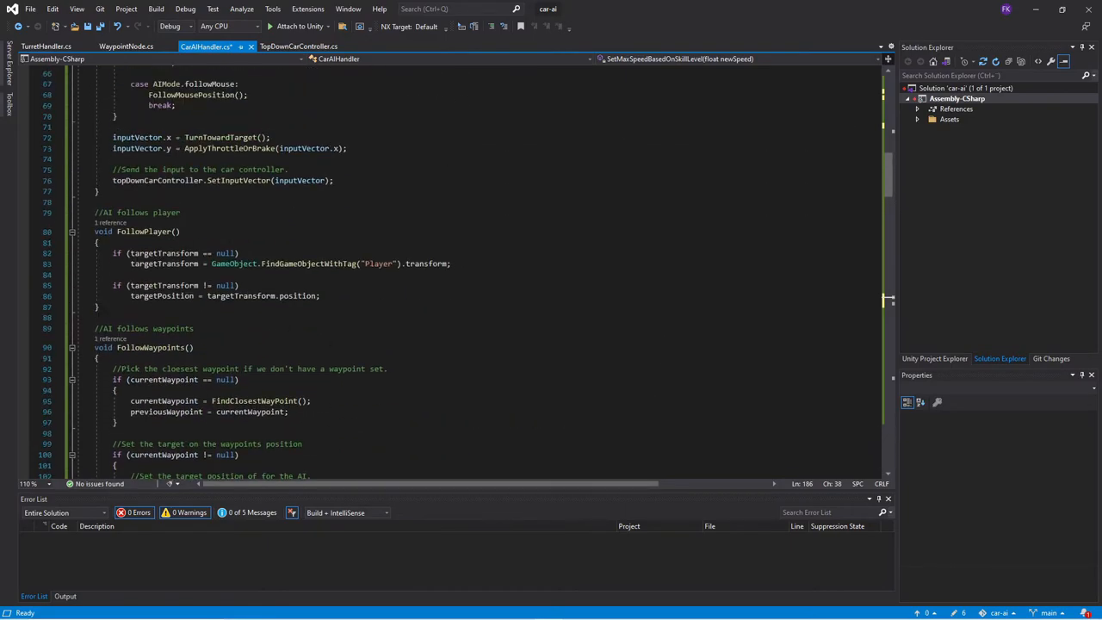
Step: Call SetMaxSpeedBasedOnSkillLevel(maxSpeed) in Start()
{"action": "scroll", "scroll_direction": "up", "scroll_amount": 3}
{"action": "type", "text": "SetMaxSpeedBasedOnSkillLevel"}
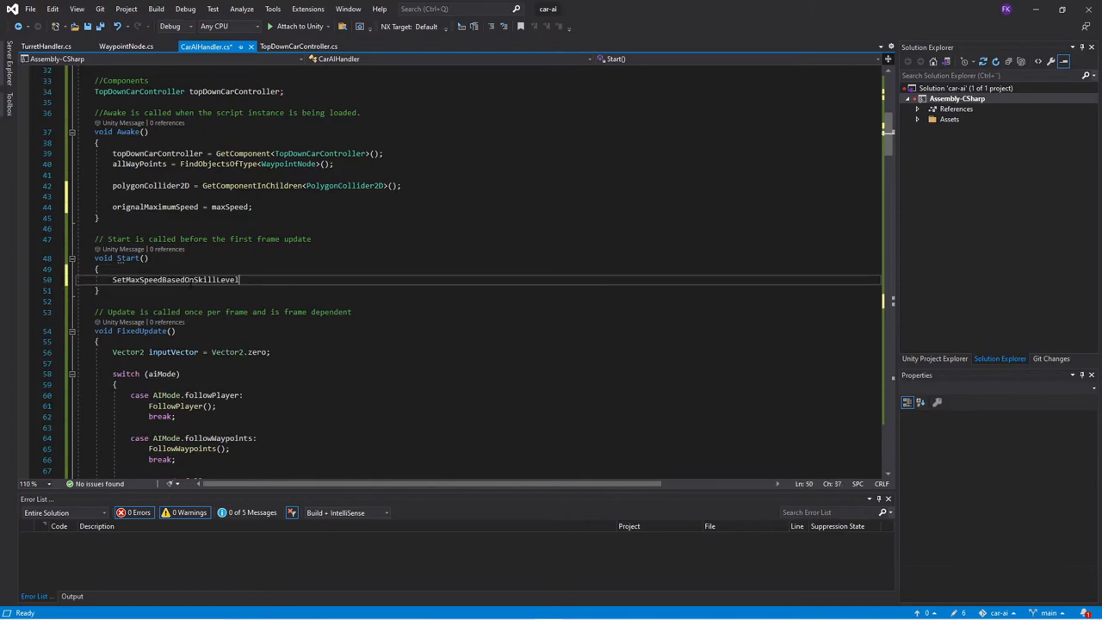
{"action": "type", "text": "()"}
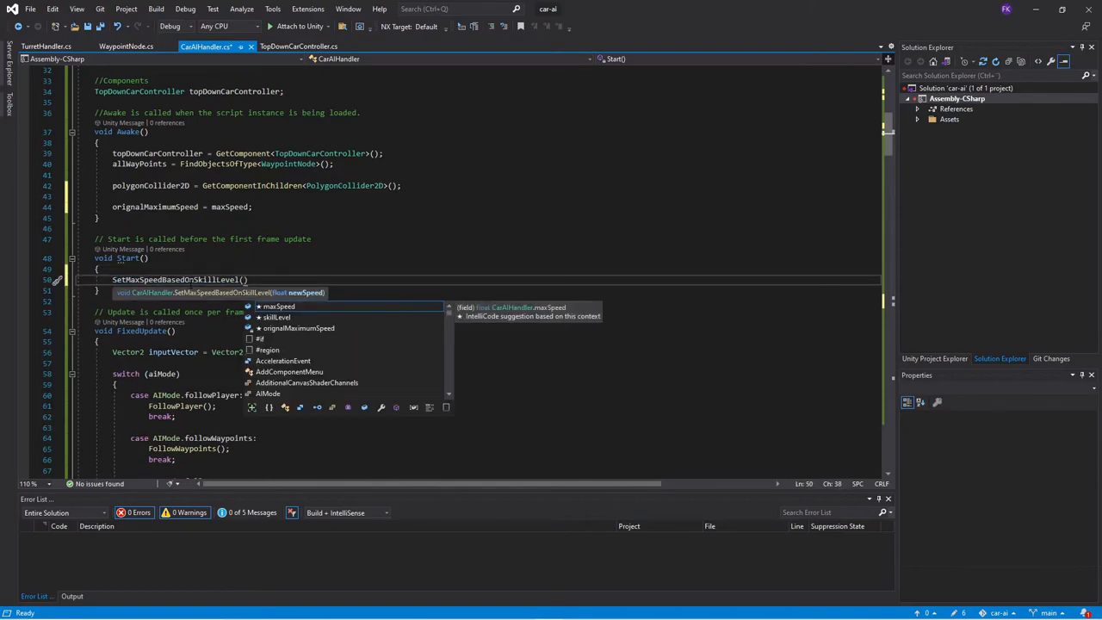
{"action": "type", "text": "maxSpeed"}
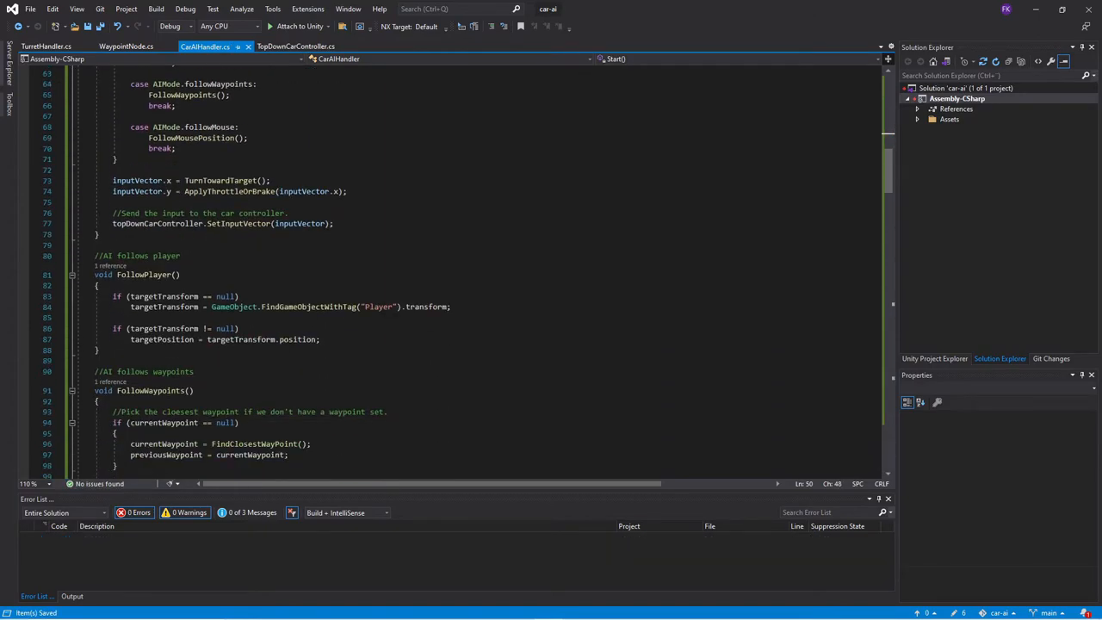
Step: Replace 'maxSpeed = 1000' in FollowWaypoints with SetMaxSpeedBasedOnSkillLevel(1000) and save
{"action": "scroll", "scroll_direction": "down", "scroll_amount": 3}
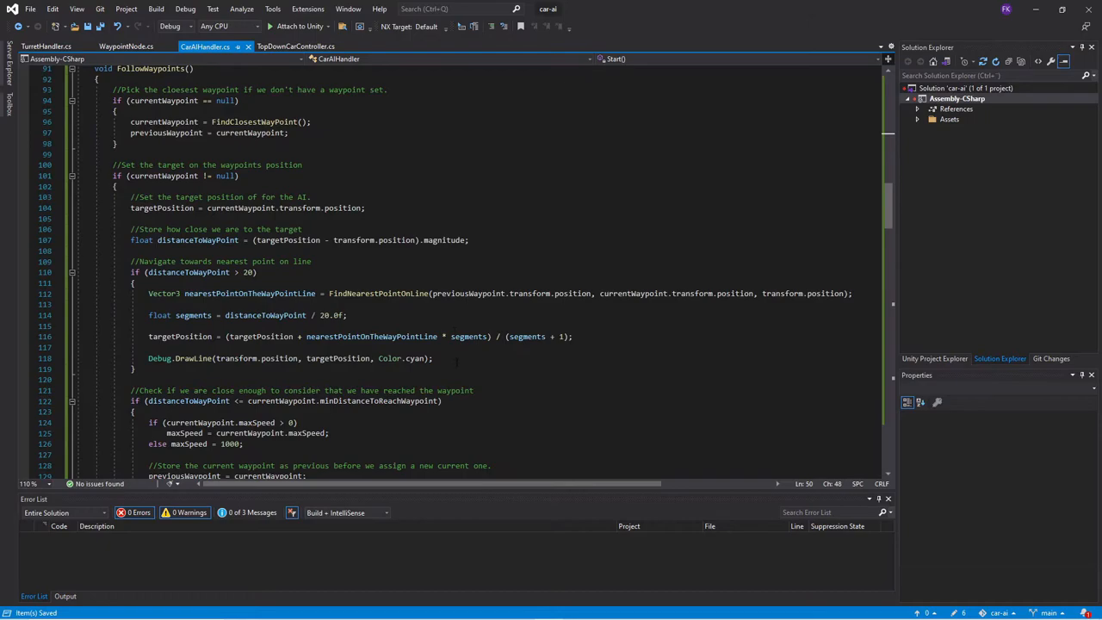
{"action": "scroll", "scroll_direction": "down", "scroll_amount": 3}
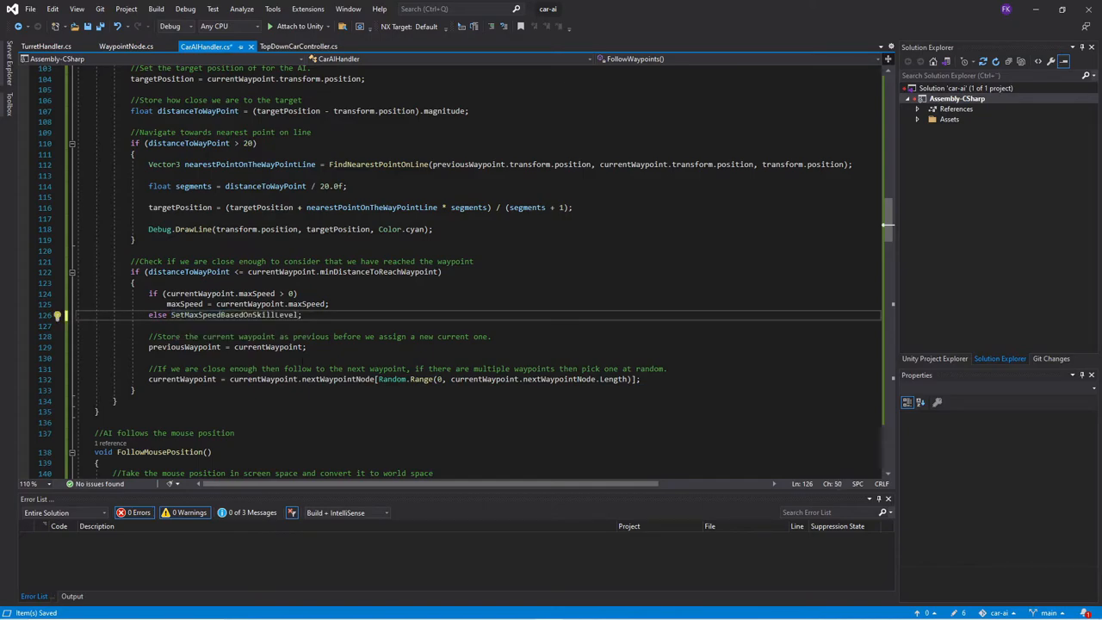
{"action": "type", "text": "(1000"}
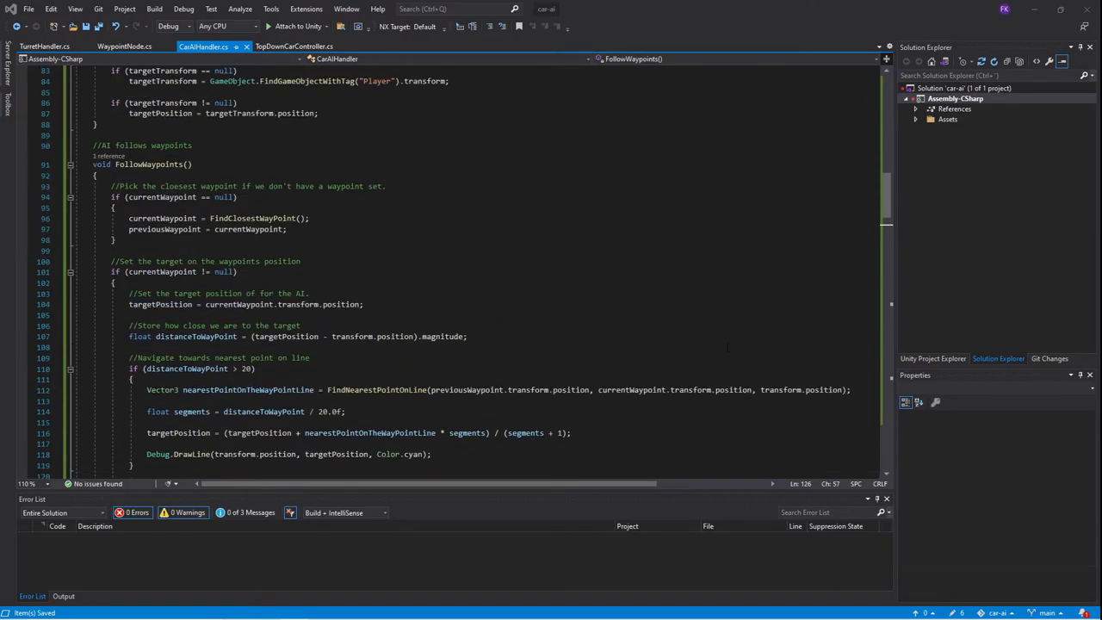
Step: Compute reduceSeedDueToCornering = Mathf.Abs(inputX) / 1.0f and return 1.05f minus it times skillLevel
{"action": "scroll", "scroll_direction": "down", "scroll_amount": 3}
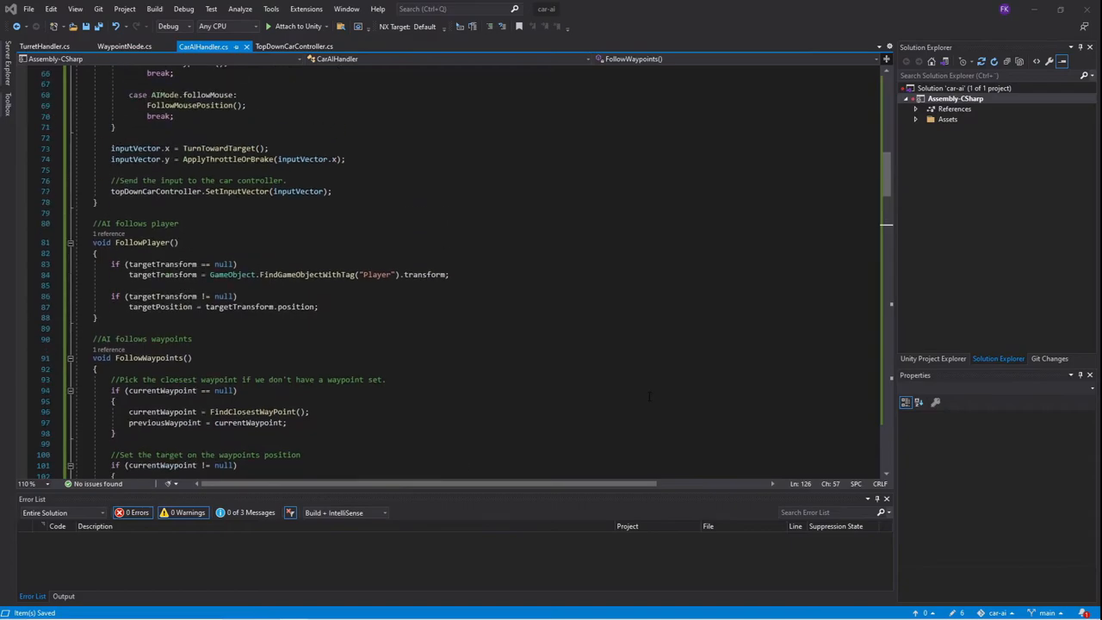
{"action": "scroll", "scroll_direction": "down", "scroll_amount": 3}
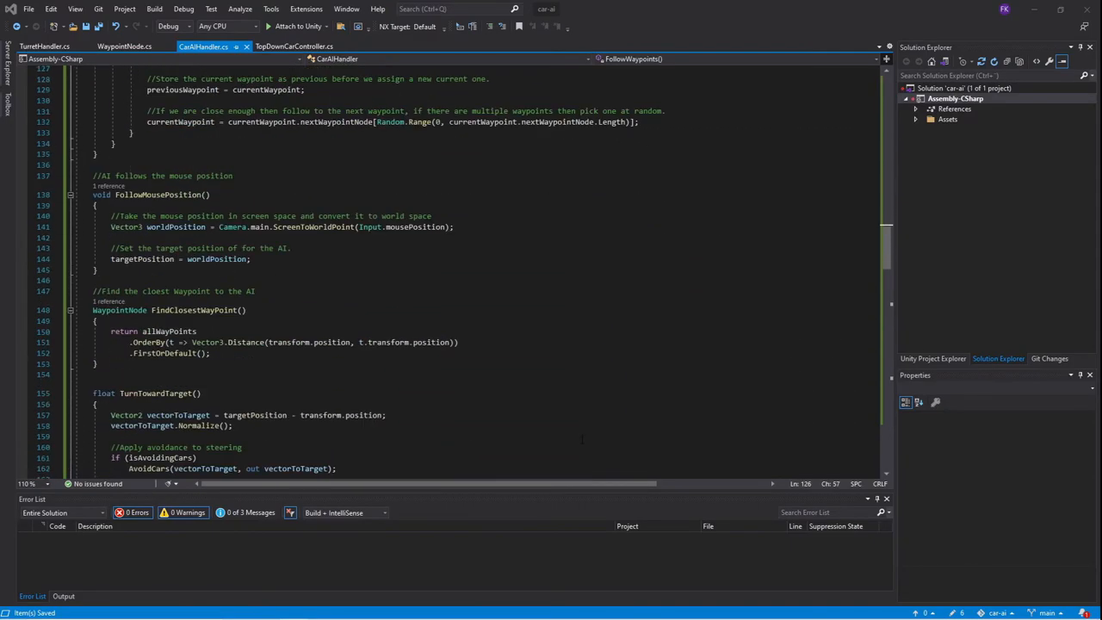
{"action": "scroll", "scroll_direction": "down", "scroll_amount": 3}
{"action": "type", "text": "float reduceSeedDueToCornering = Mathf.Abs(inputX) / 1.0f;"}
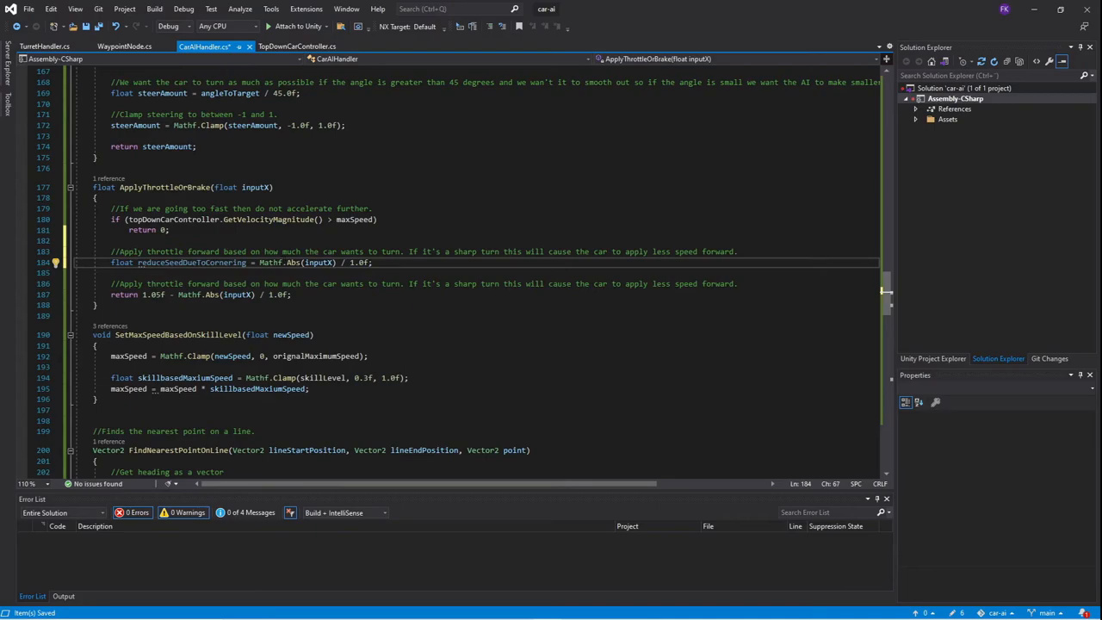
{"action": "mouse_move", "coordinate": [908, 302]}
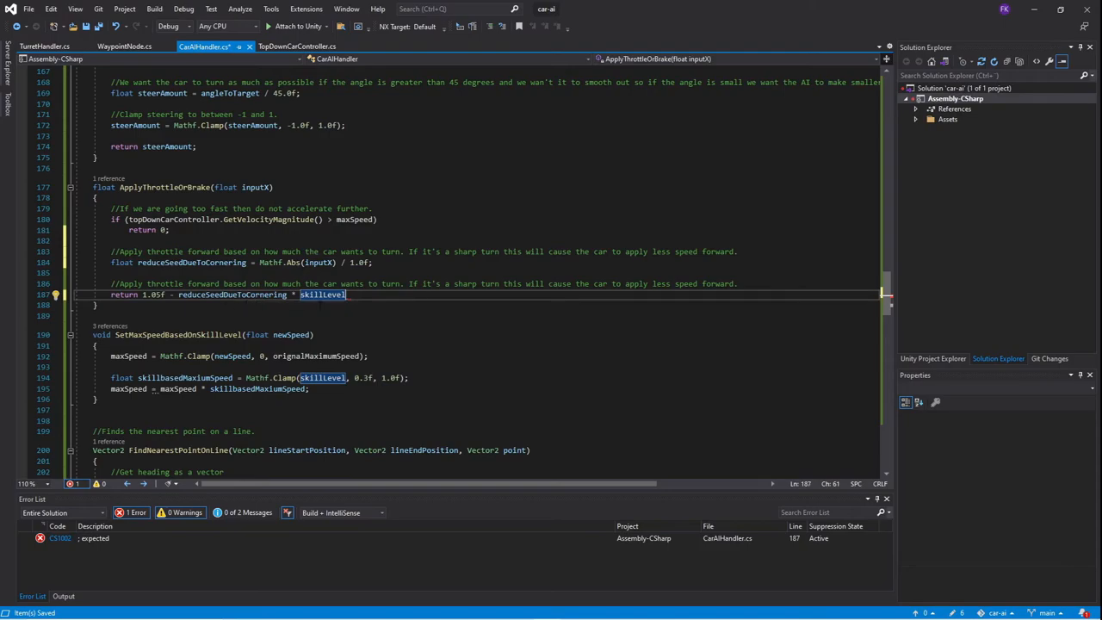
{"action": "type", "text": ";"}
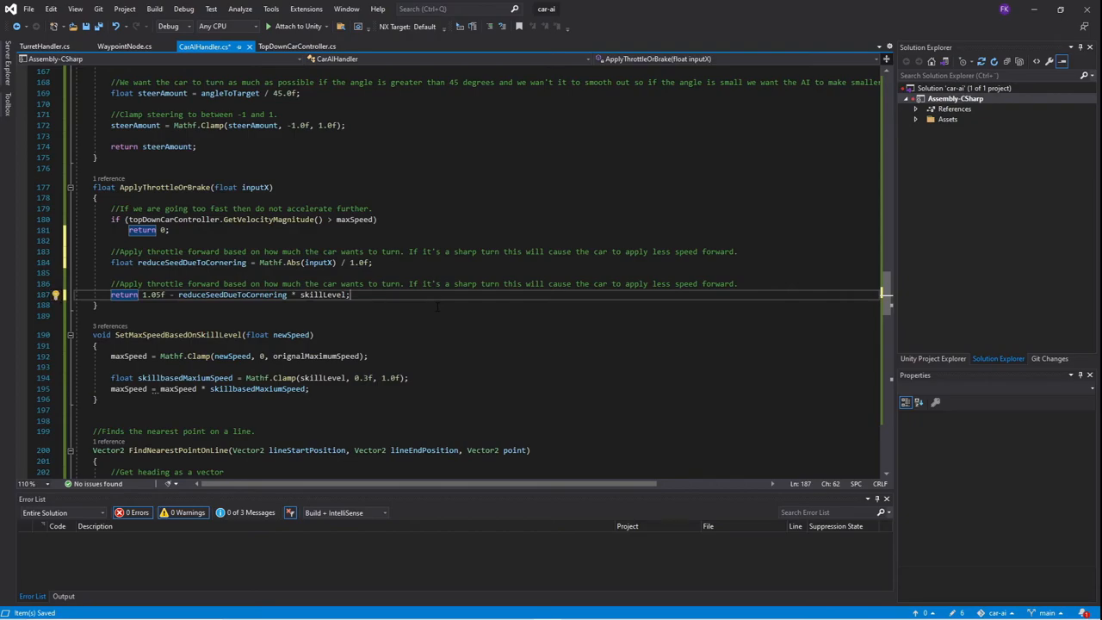
{"action": "mouse_move", "coordinate": [320, 294]}
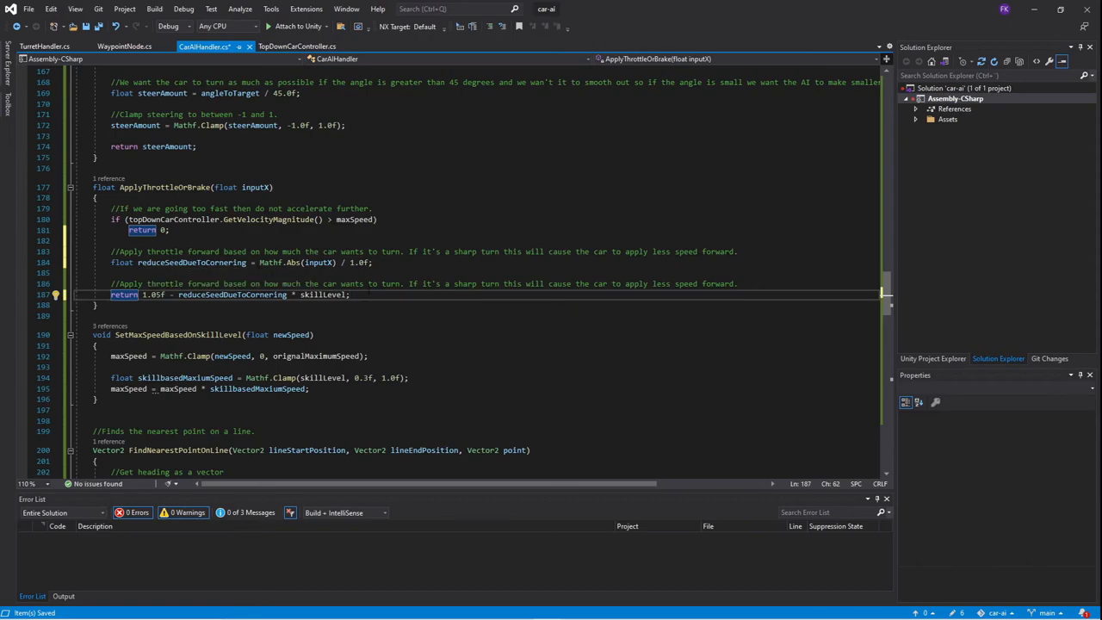
Step: Play the race track scene to watch the varied-skill AI cars lap the waypoints, then stop
{"action": "left_click", "coordinate": [519, 33]}
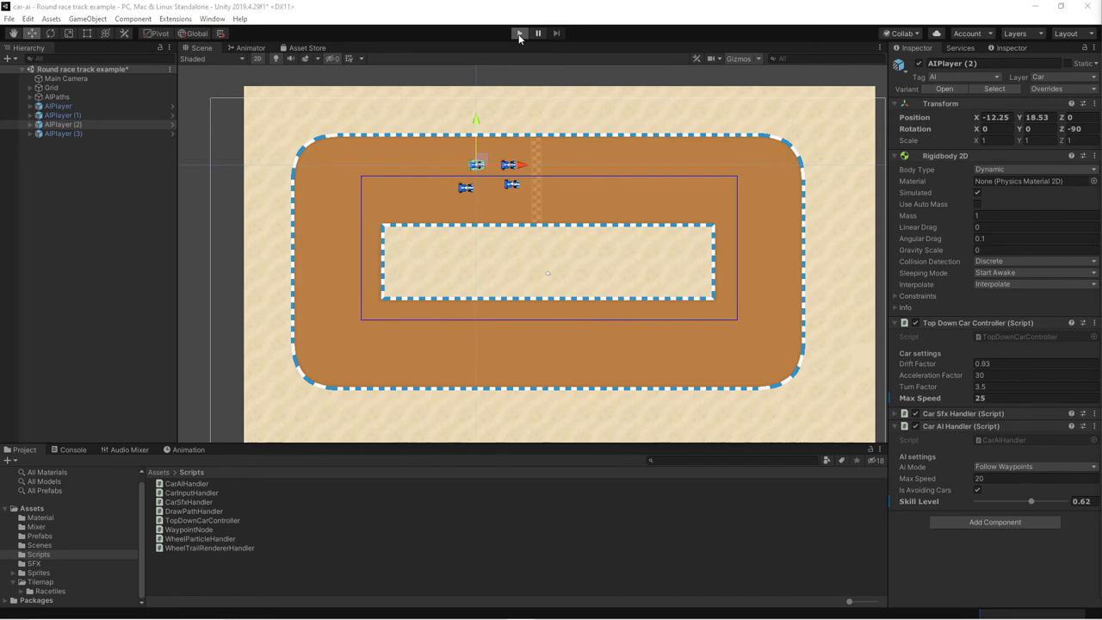
{"action": "left_click", "coordinate": [518, 33]}
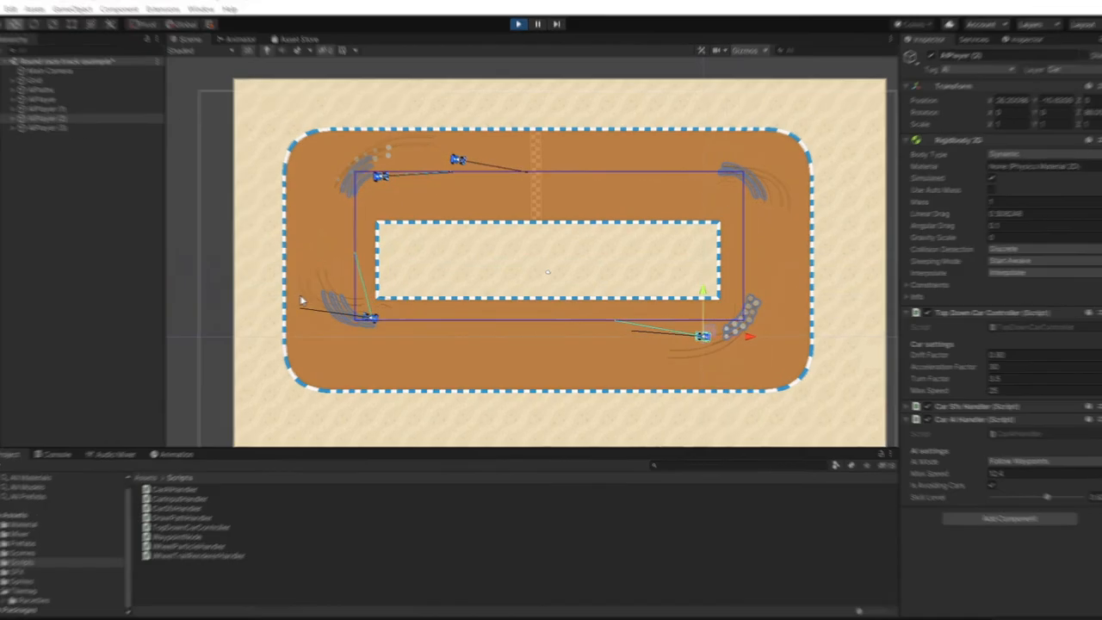
{"action": "left_click", "coordinate": [516, 24]}
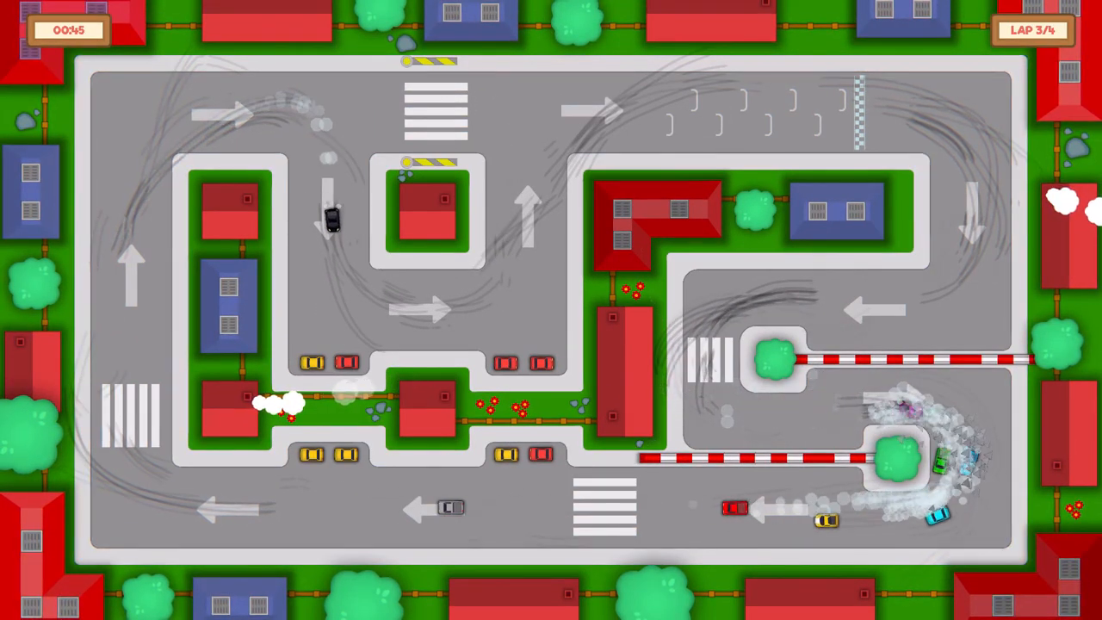